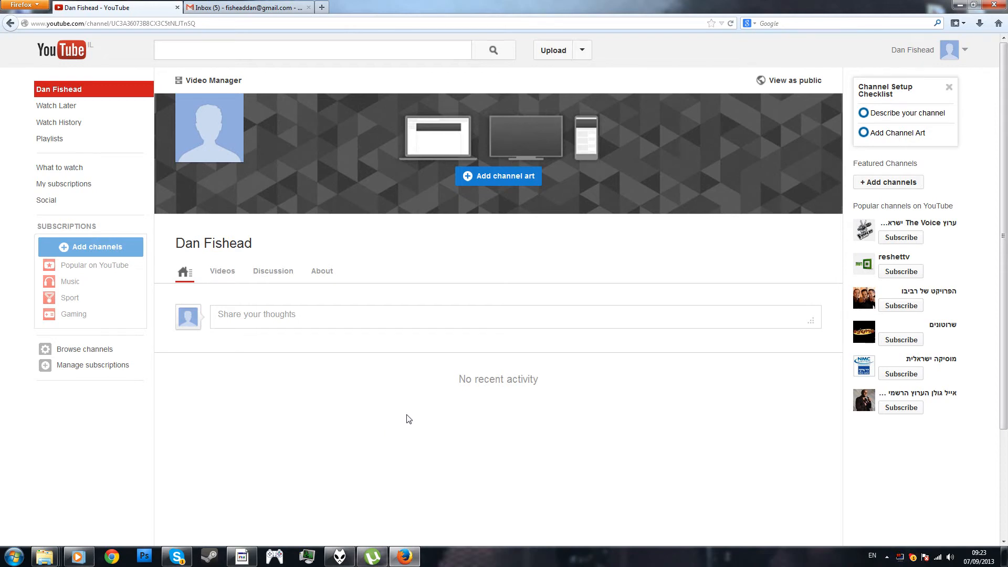
pyautogui.moveTo(575, 349)
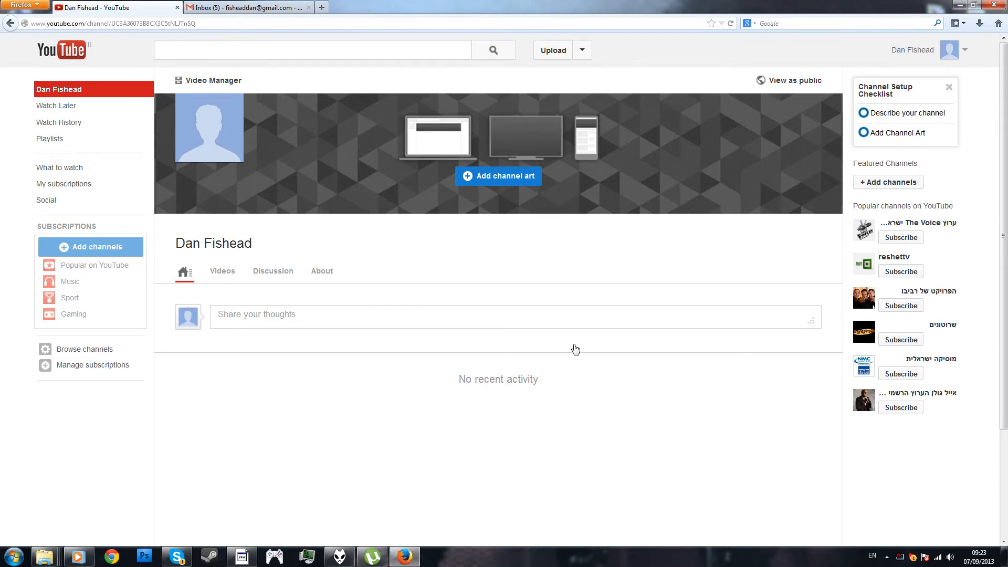
pyautogui.moveTo(593, 359)
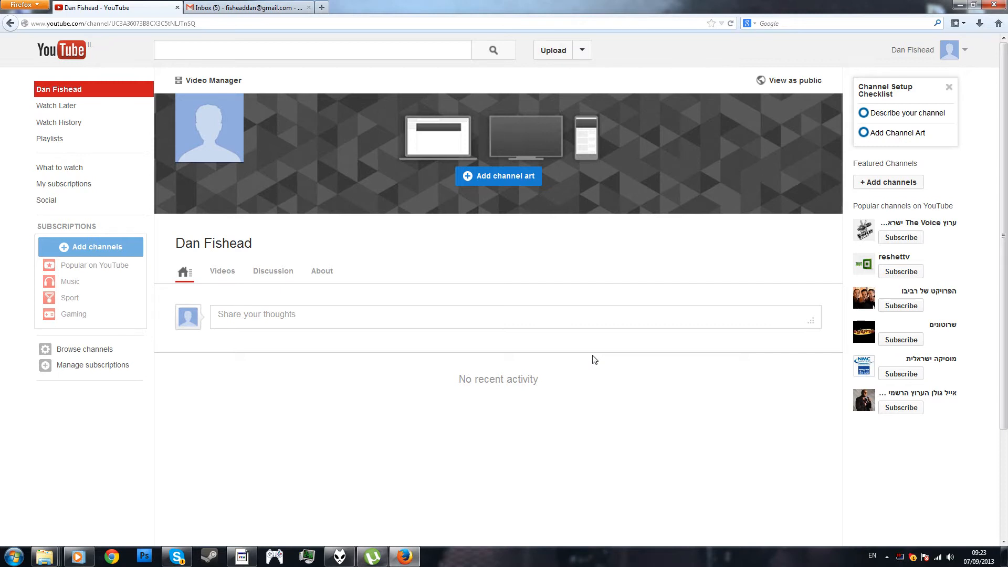
pyautogui.moveTo(271, 66)
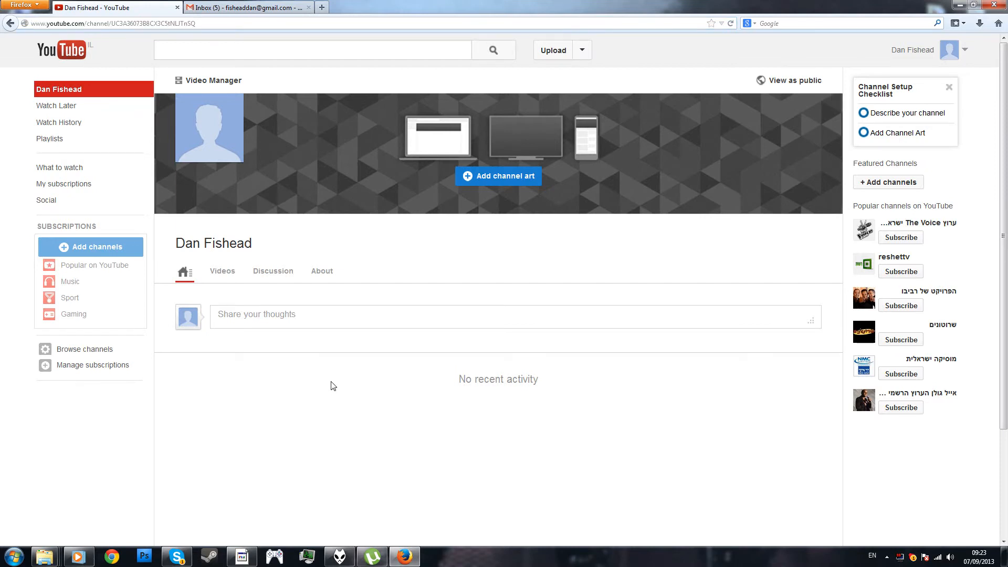
pyautogui.moveTo(509, 344)
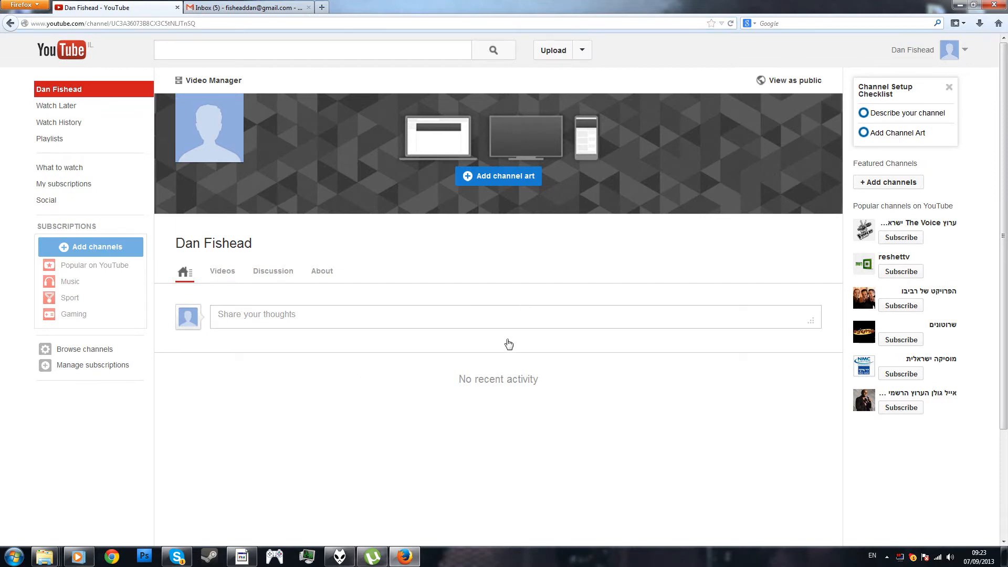
pyautogui.moveTo(462, 362)
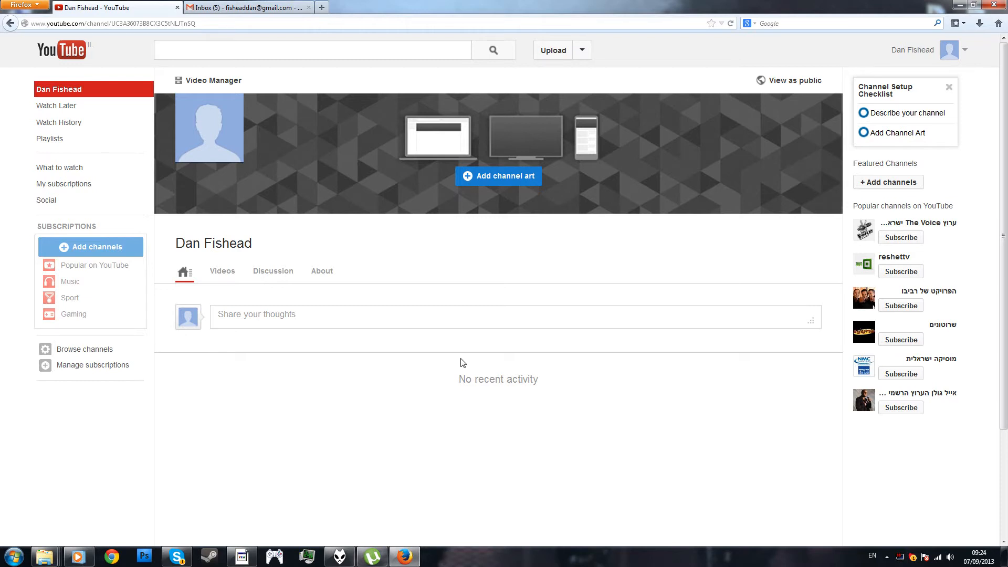
pyautogui.moveTo(968, 49)
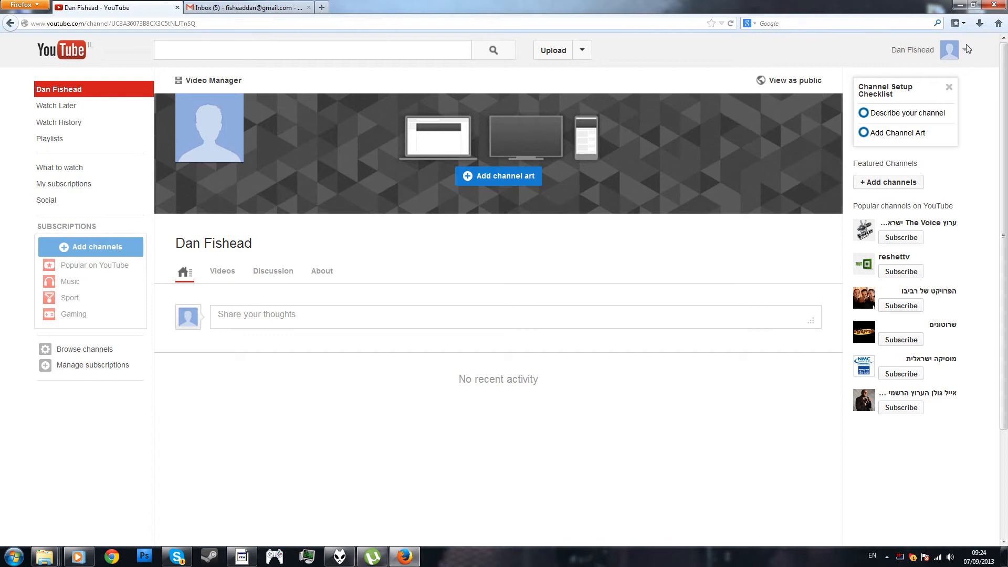
# - Reach the YouTube Account Settings overview from the avatar menu
pyautogui.click(948, 51)
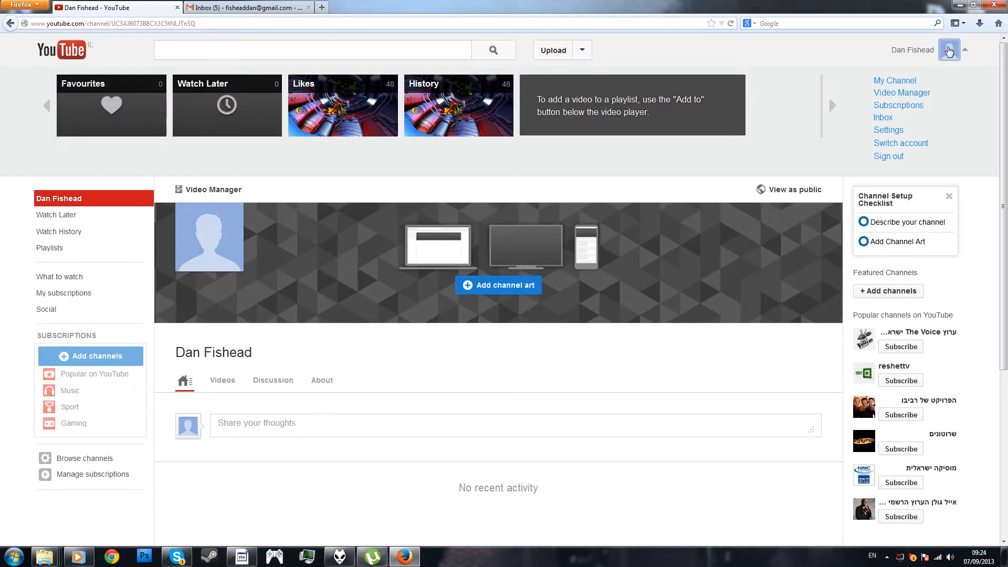
pyautogui.moveTo(936, 66)
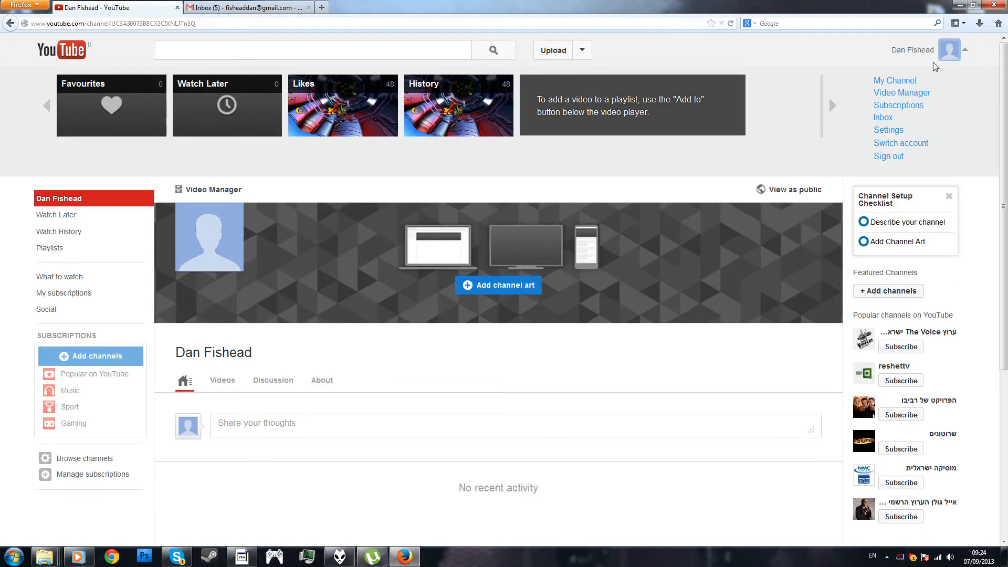
pyautogui.moveTo(889, 130)
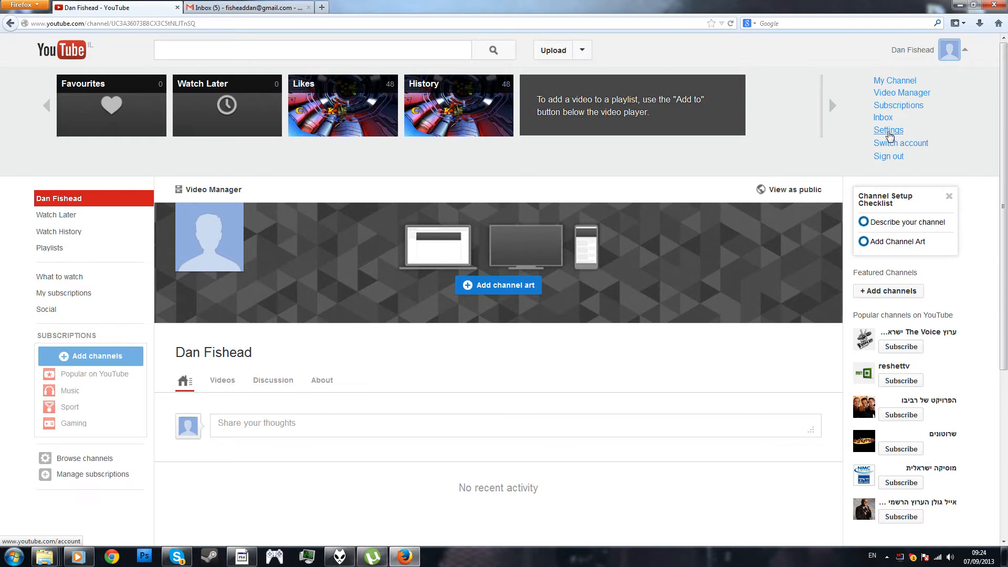
pyautogui.click(889, 130)
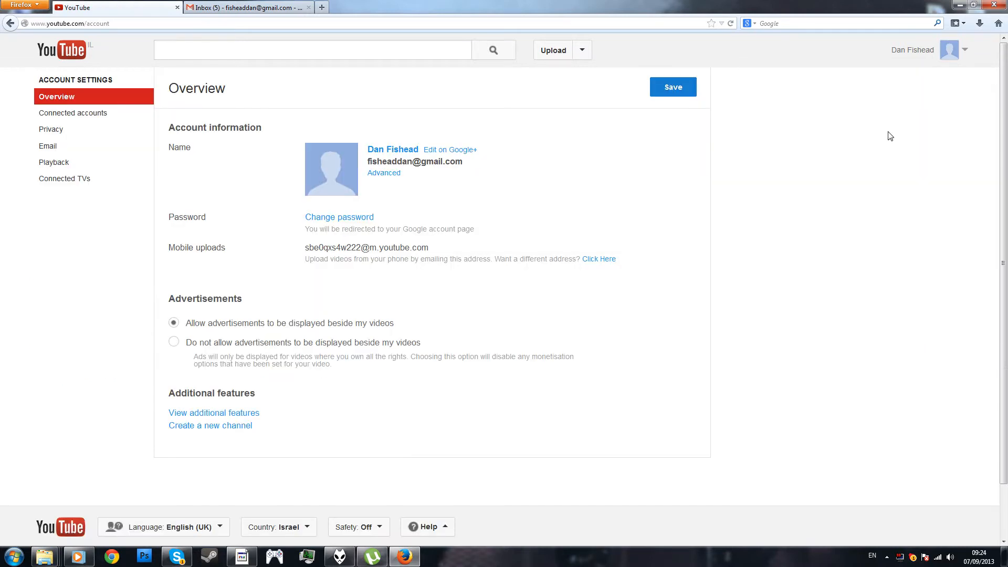
pyautogui.moveTo(702, 182)
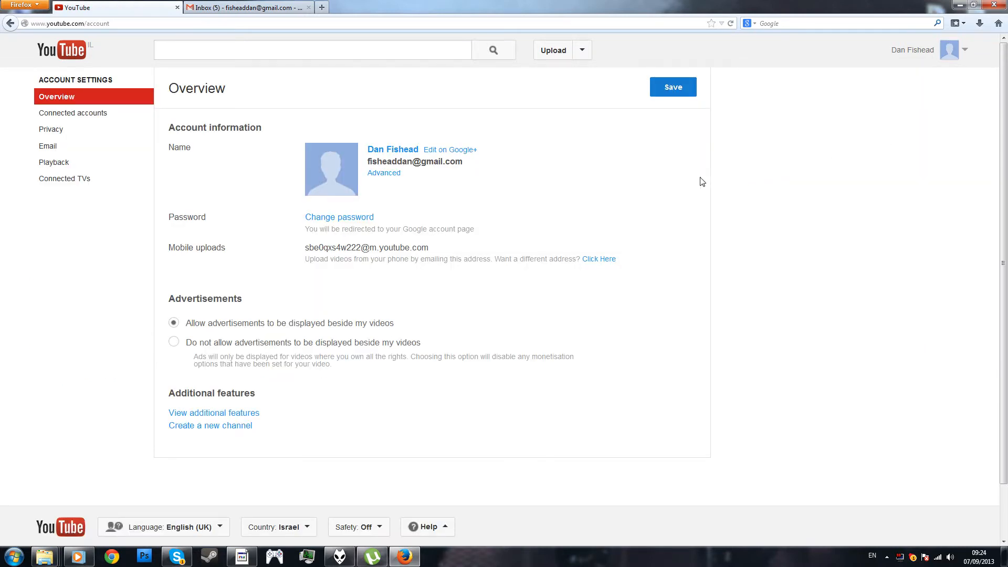
pyautogui.moveTo(451, 150)
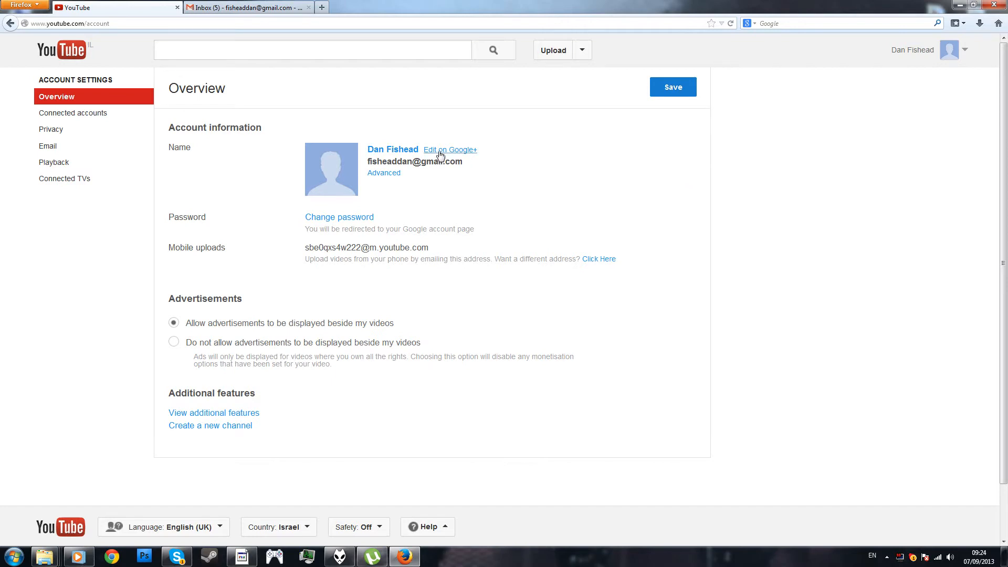
pyautogui.moveTo(427, 172)
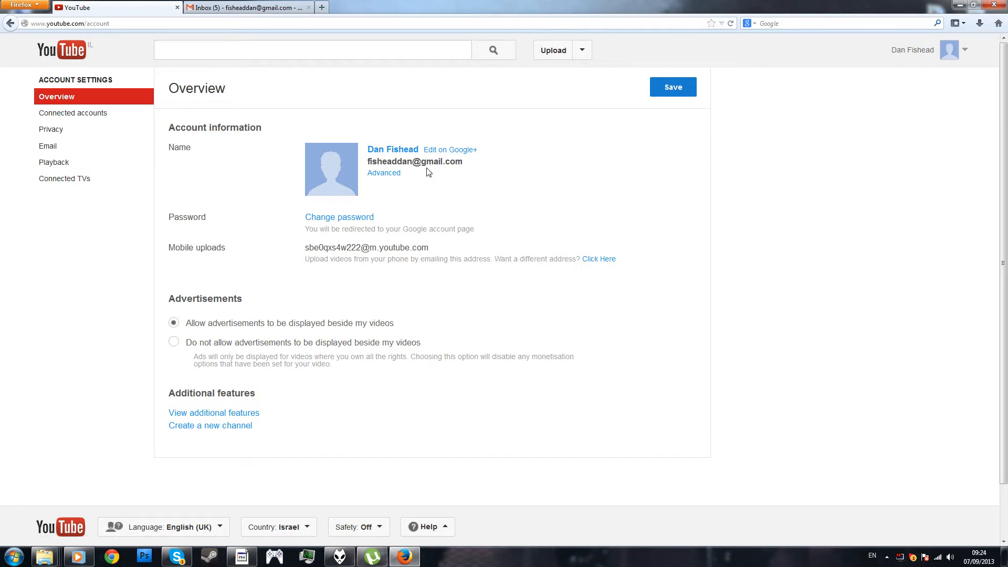
pyautogui.moveTo(392, 149)
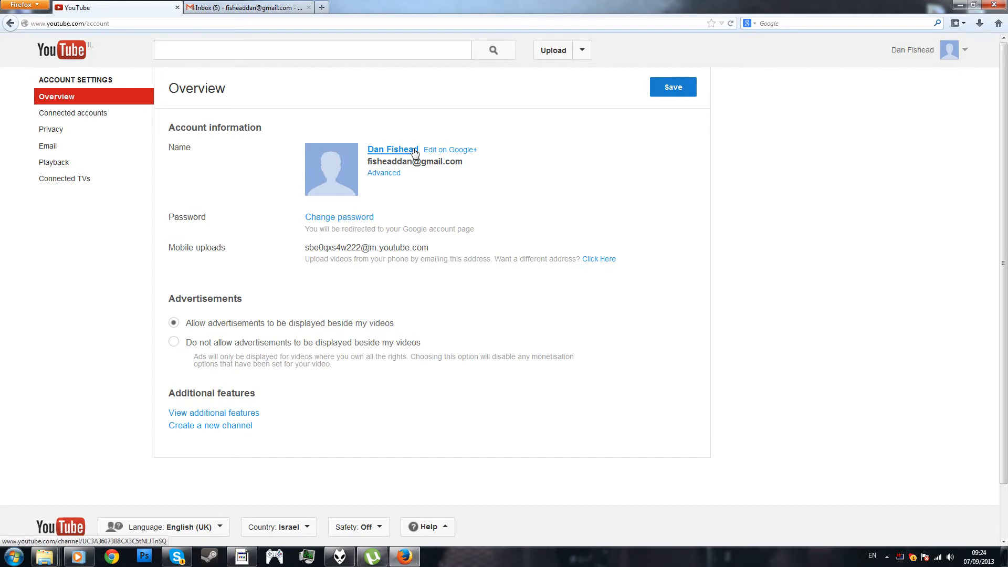
pyautogui.moveTo(401, 178)
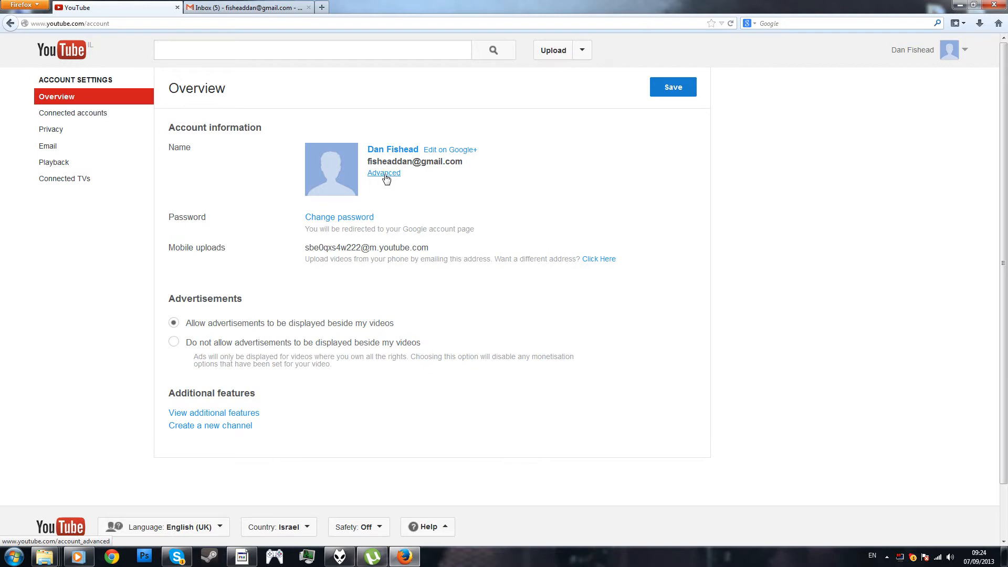
# - Go to Advanced account settings showing the channel URL, user ID and channel ID
pyautogui.click(383, 172)
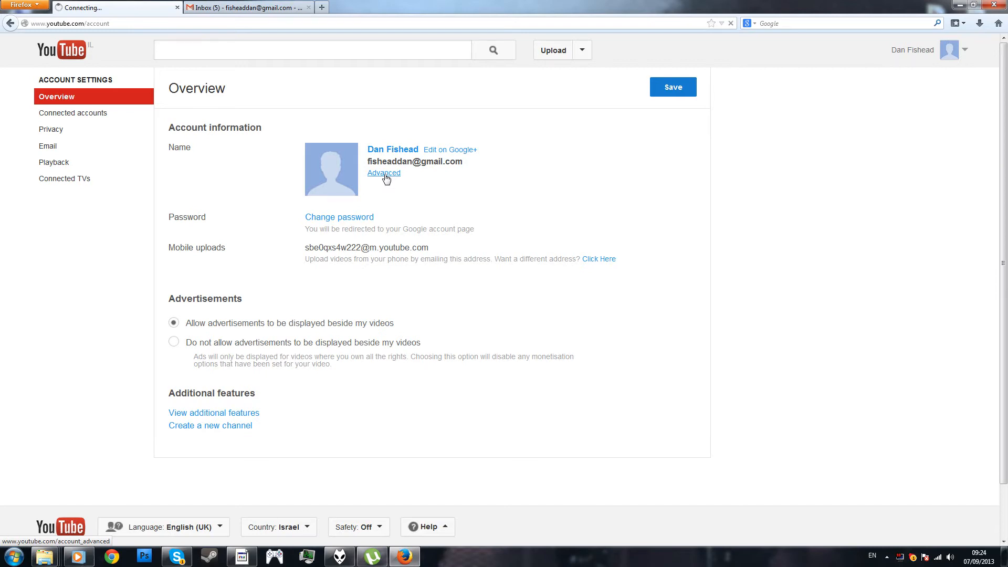
pyautogui.click(384, 172)
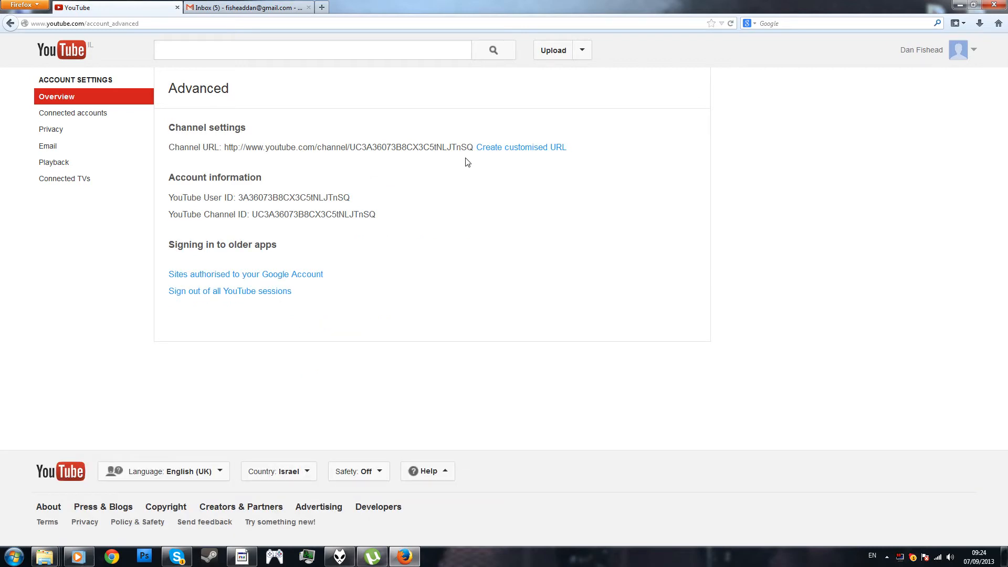
pyautogui.doubleClick(347, 147)
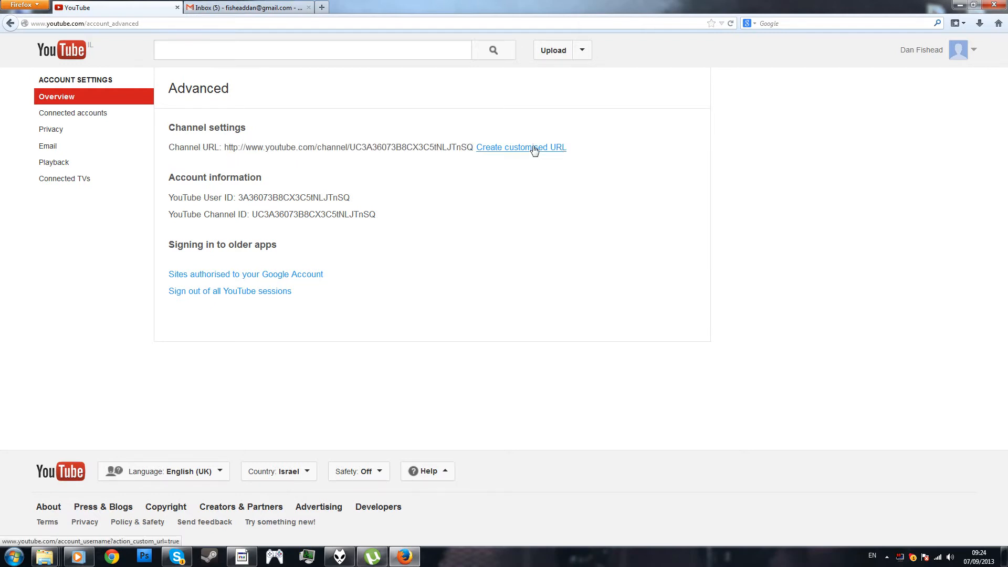
# - Submit Youtubesucks123 as the customised channel URL, which is rejected as taken
pyautogui.click(521, 147)
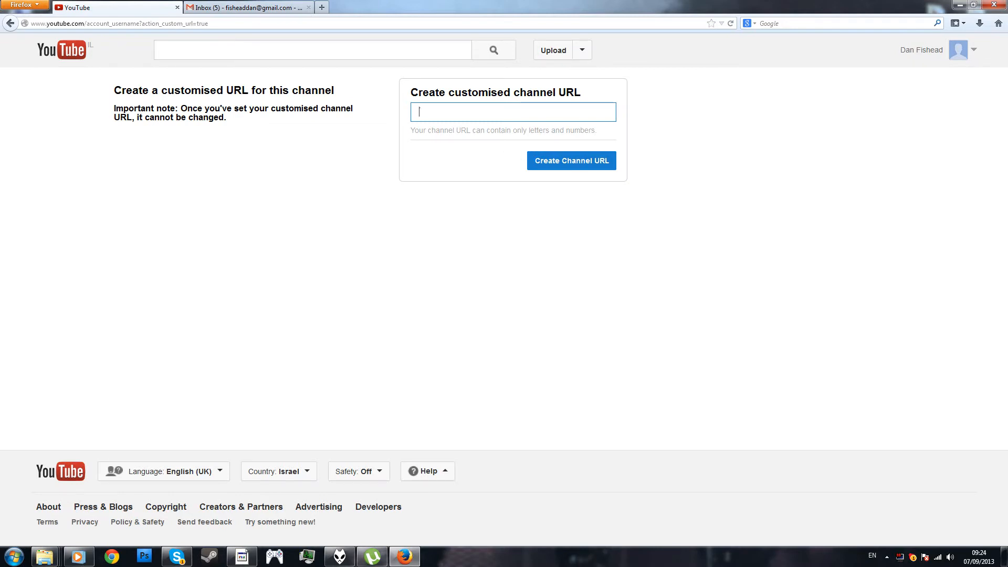
pyautogui.write('Youtu')
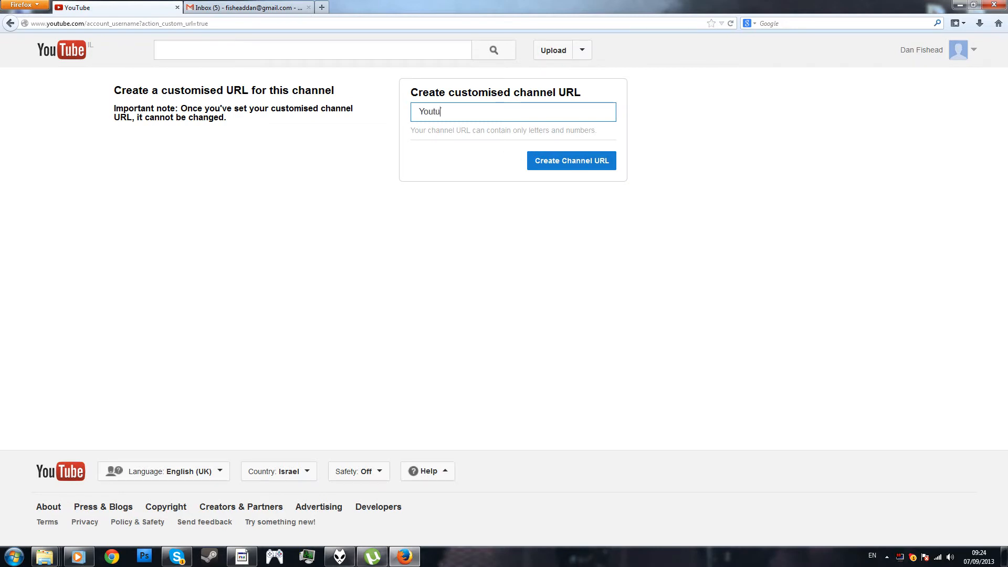
pyautogui.write('besucks')
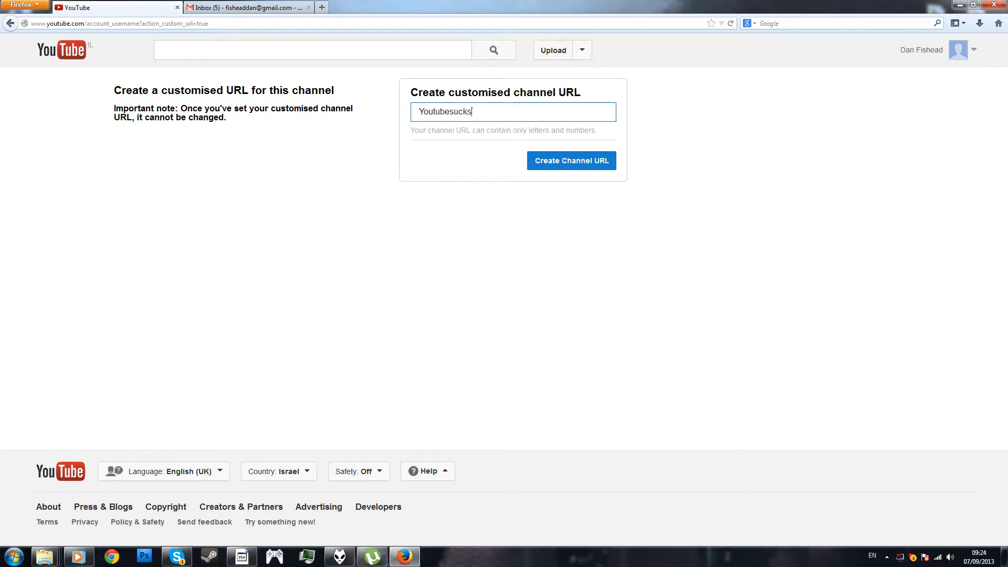
pyautogui.write('123')
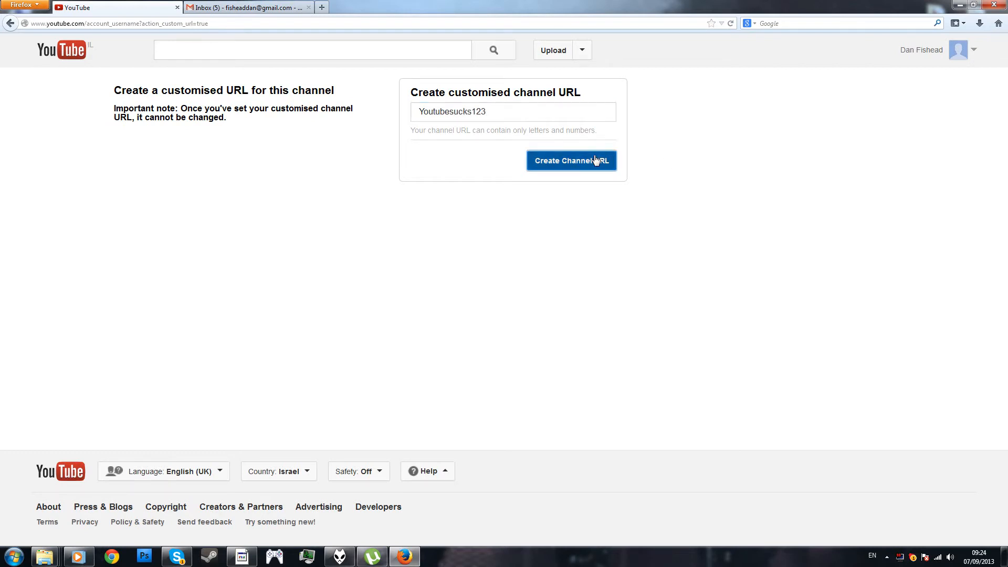
pyautogui.click(571, 160)
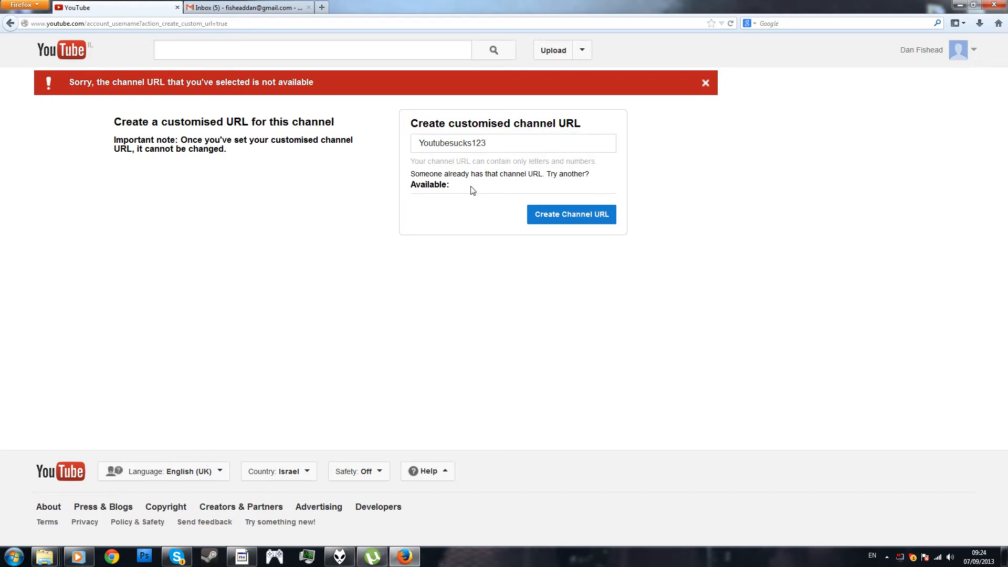
# - Replace the proposed name with htrhdrjhtyj and submit it as the channel URL
pyautogui.press('Backspace')
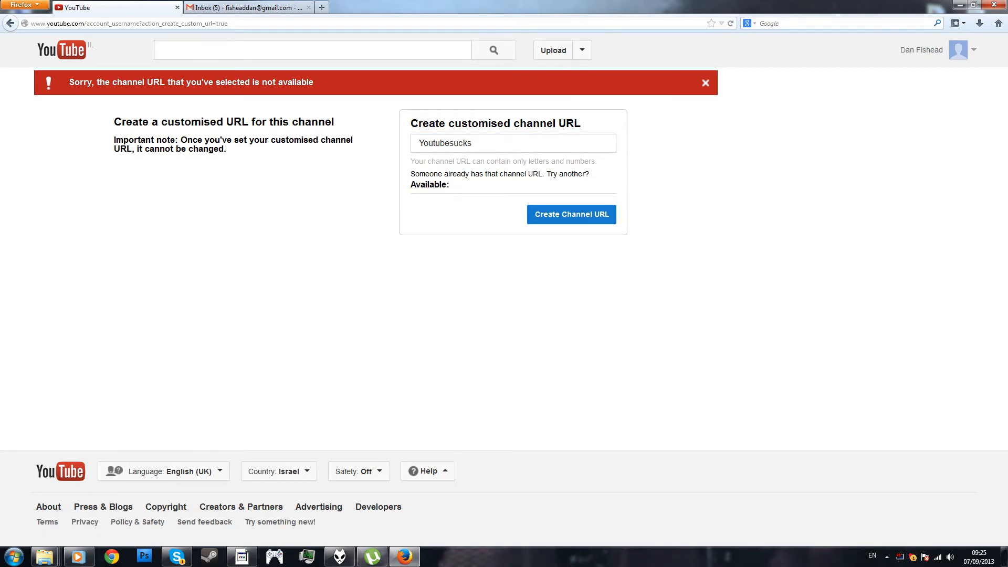
pyautogui.click(513, 143)
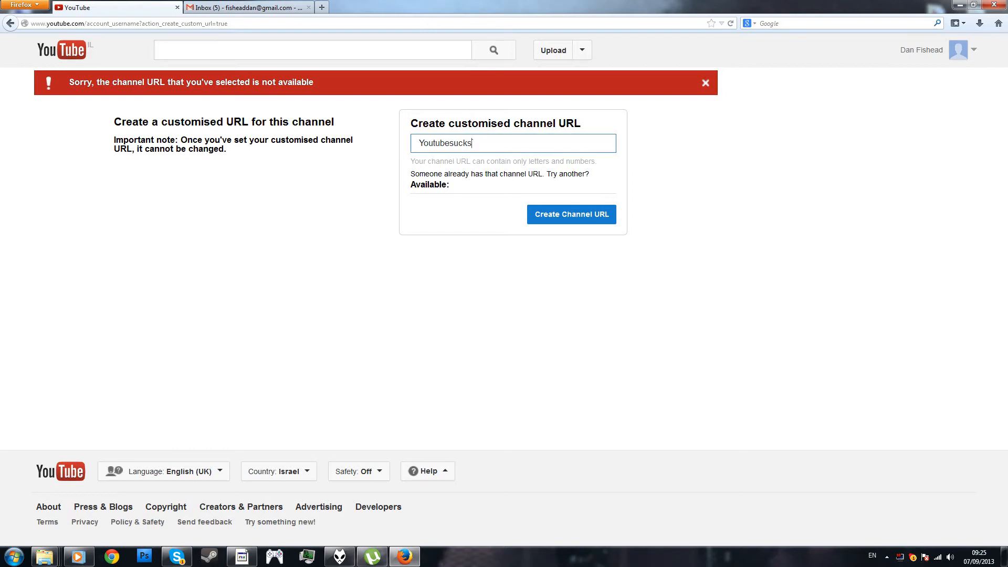
pyautogui.write('y656y')
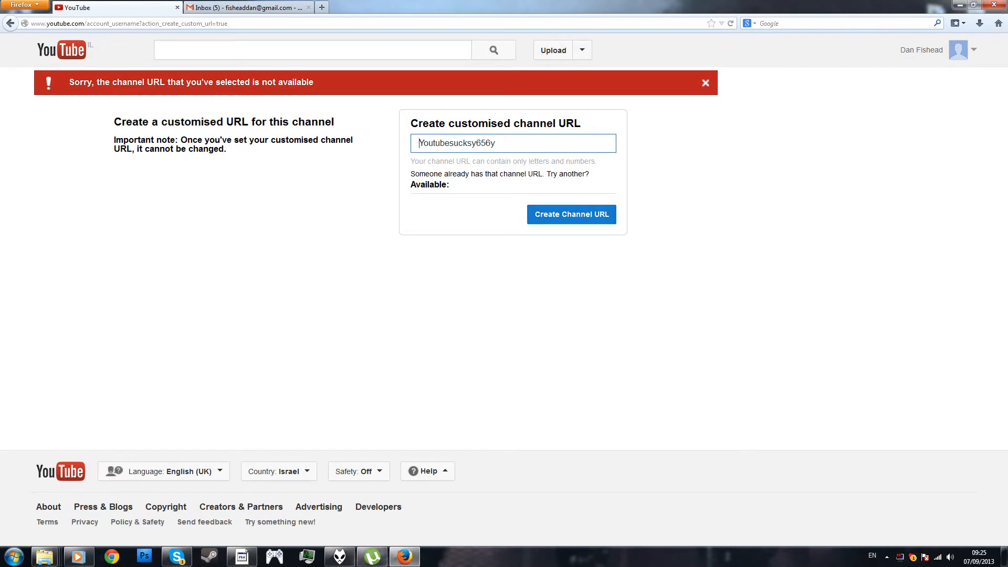
pyautogui.write('htr')
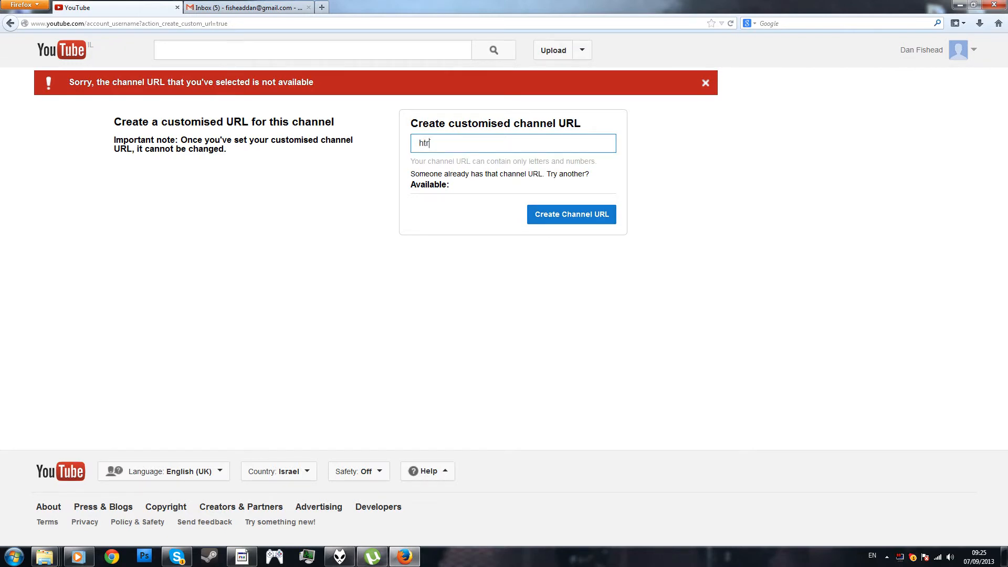
pyautogui.click(571, 215)
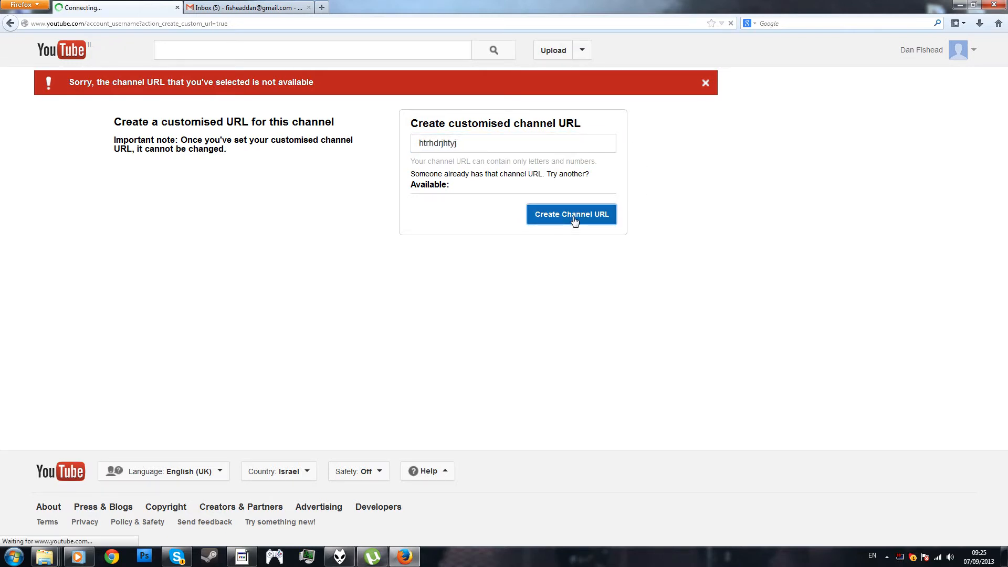
pyautogui.click(571, 215)
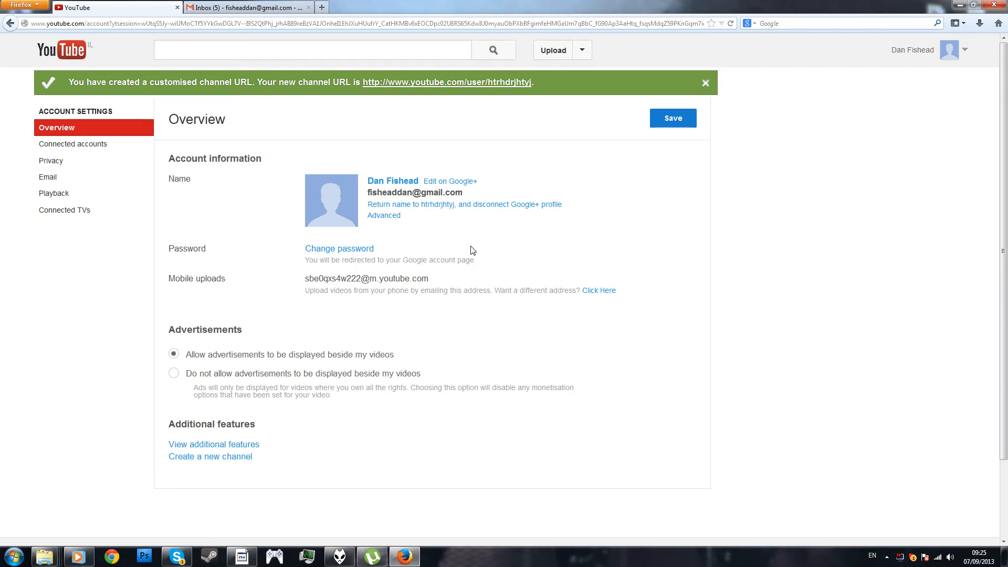
pyautogui.moveTo(454, 250)
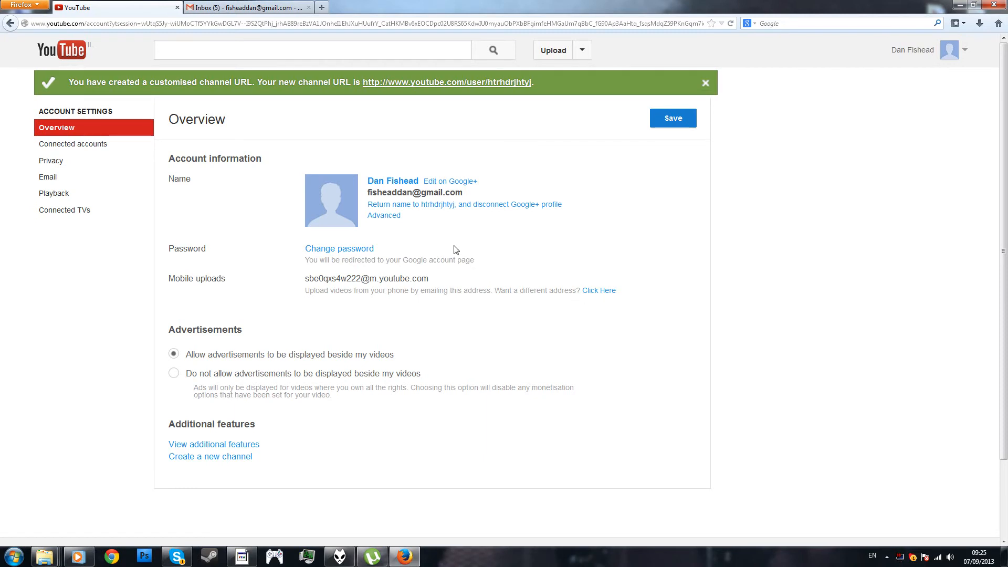
pyautogui.moveTo(449, 249)
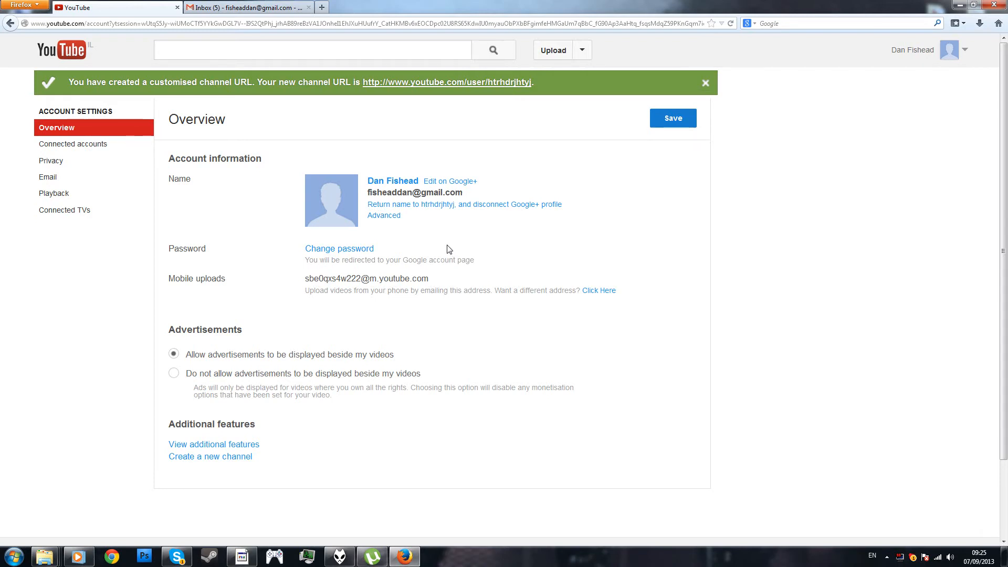
pyautogui.moveTo(393, 211)
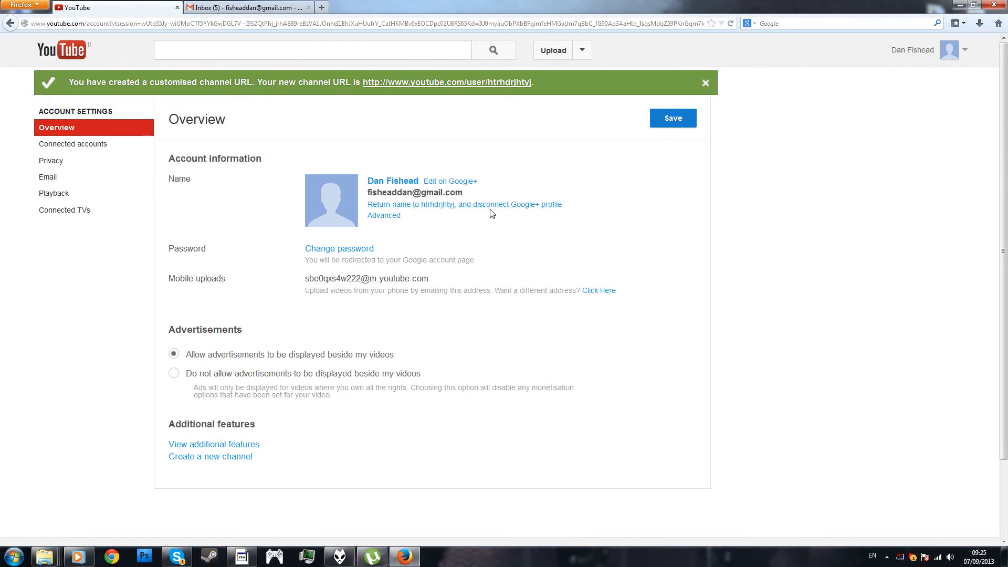
pyautogui.moveTo(491, 204)
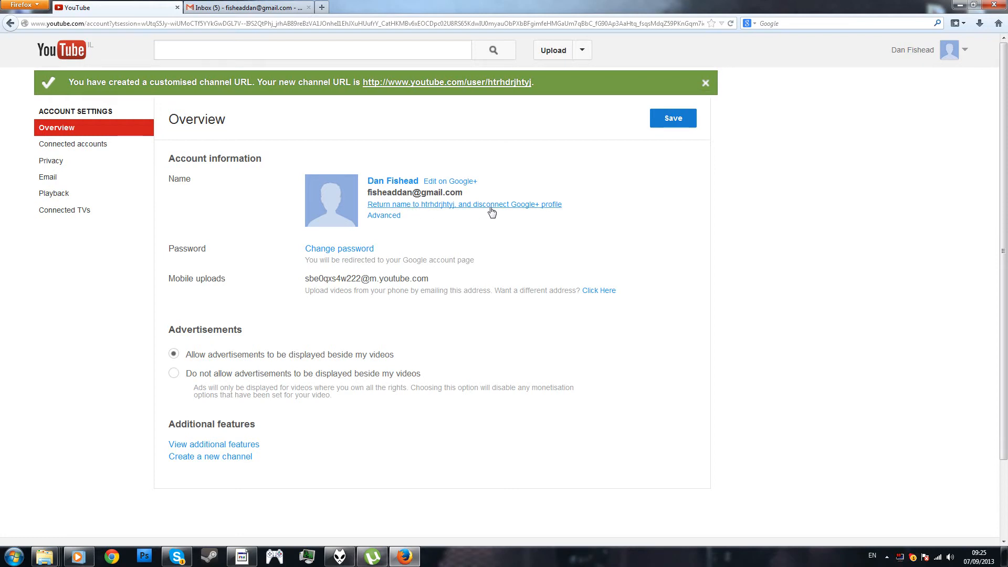
# - Return the channel name to htrhdrjhtyj and confirm disconnecting the Google+ profile
pyautogui.click(464, 205)
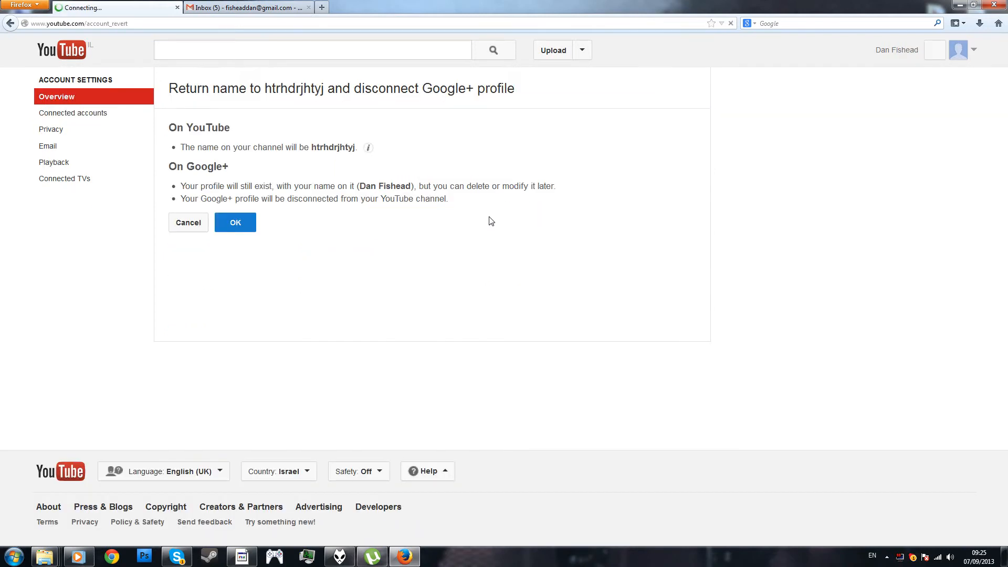
pyautogui.click(235, 223)
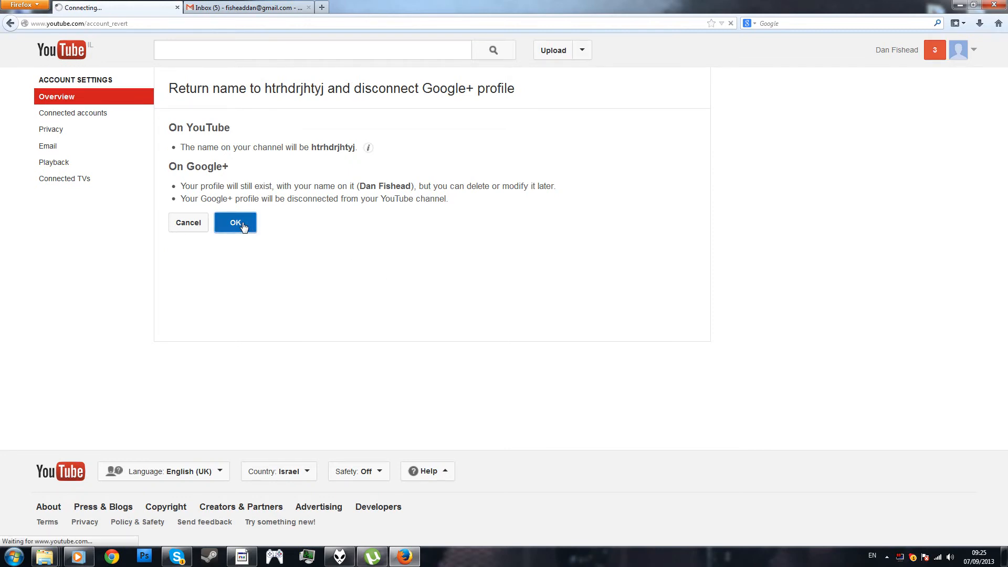
pyautogui.click(234, 223)
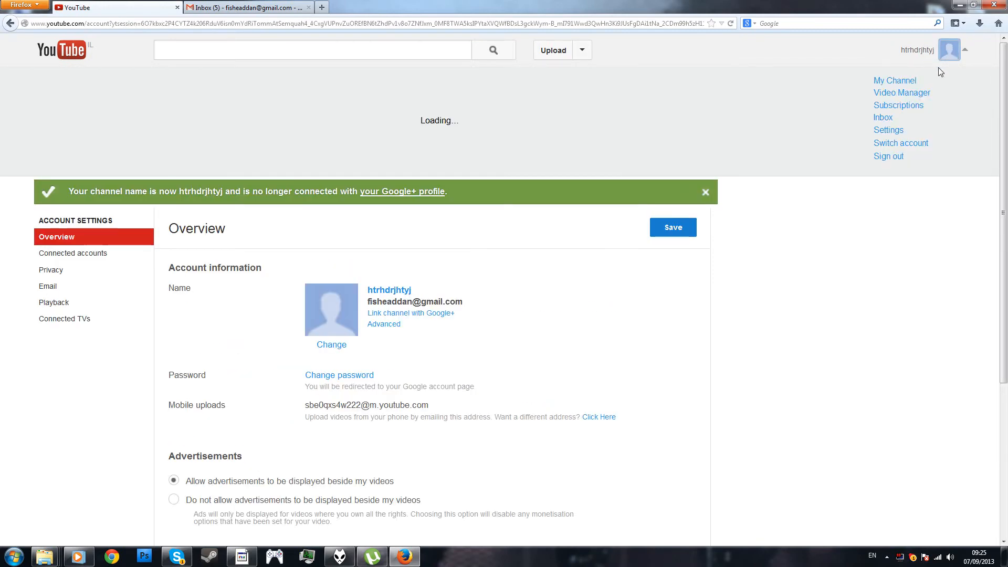
# - View the htrhdrjhtyj channel page via My Channel
pyautogui.click(894, 80)
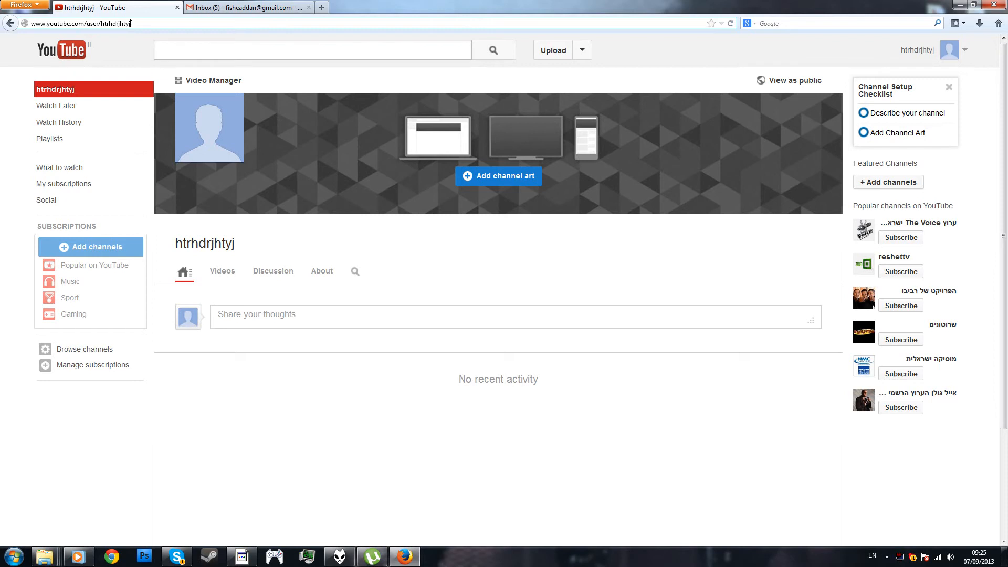
pyautogui.moveTo(492, 50)
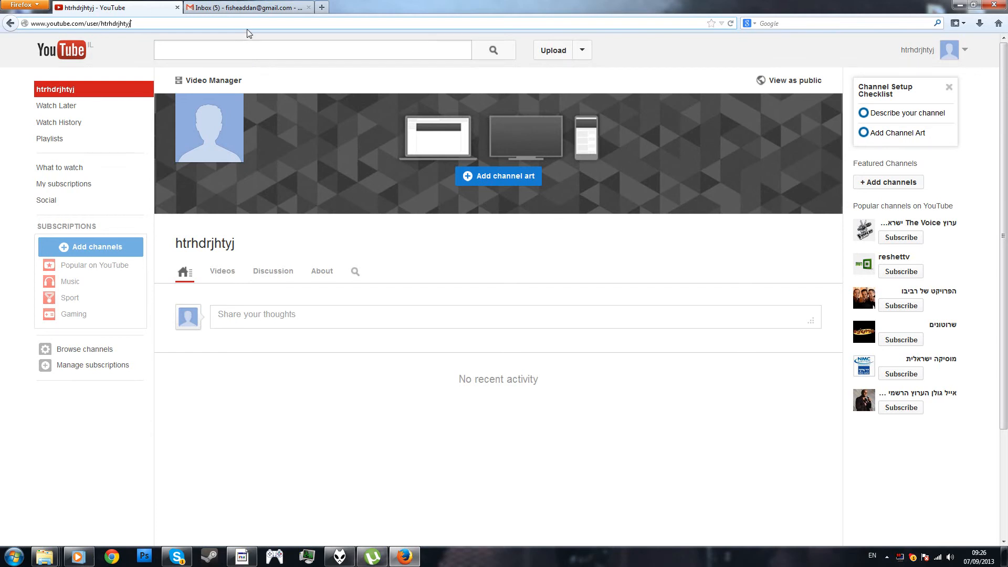
pyautogui.moveTo(247, 6)
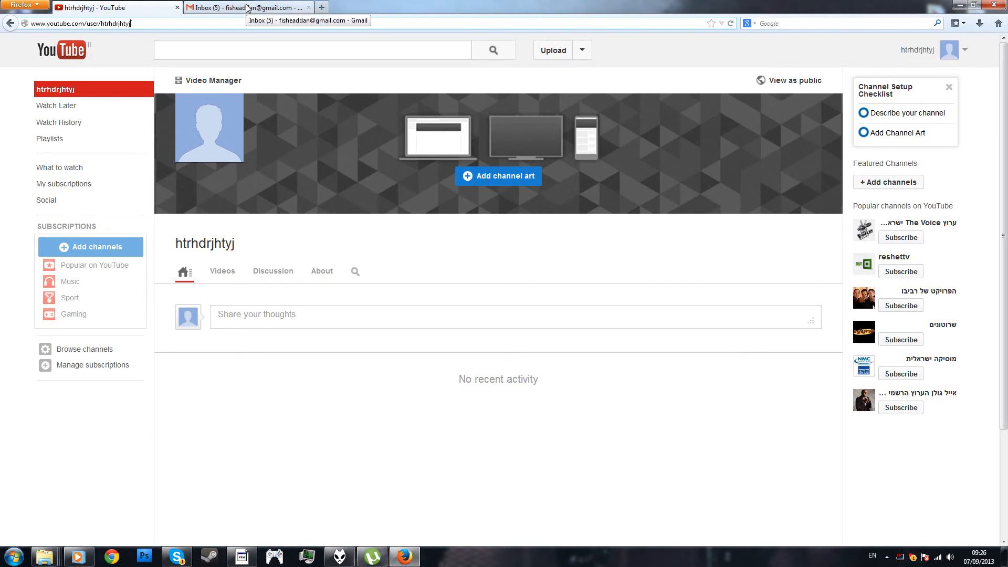
# - From the Gmail tab's profile menu, reach the Google Accounts overview page
pyautogui.click(247, 7)
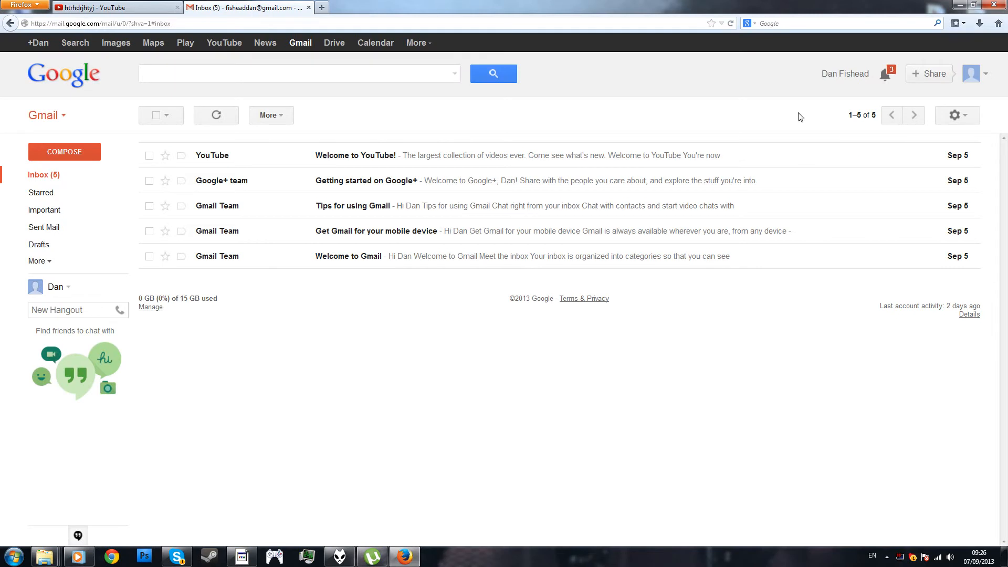
pyautogui.moveTo(834, 73)
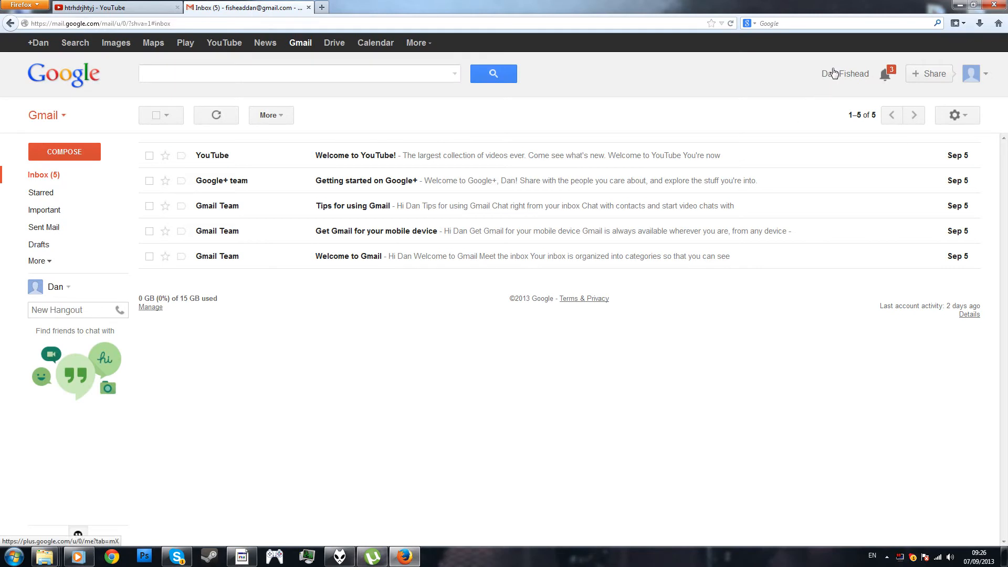
pyautogui.click(972, 73)
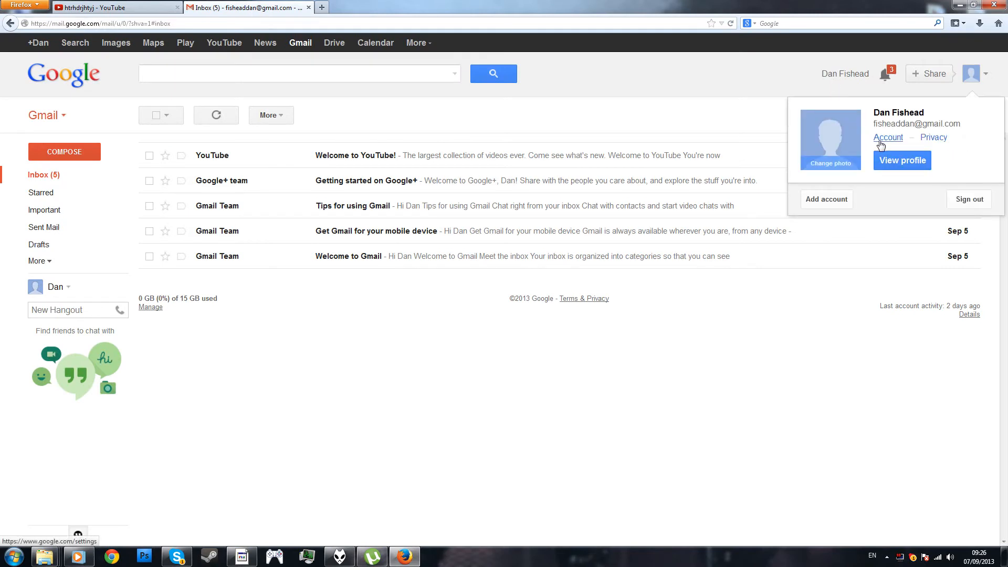
pyautogui.click(888, 138)
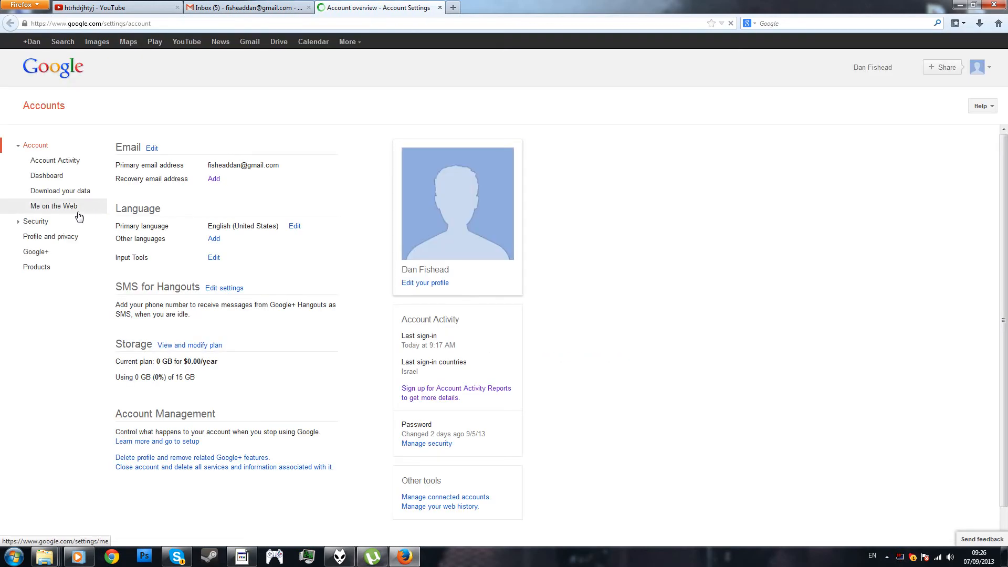
# - From the Google+ settings, follow the Disable Google+ link to the deletion page
pyautogui.click(36, 252)
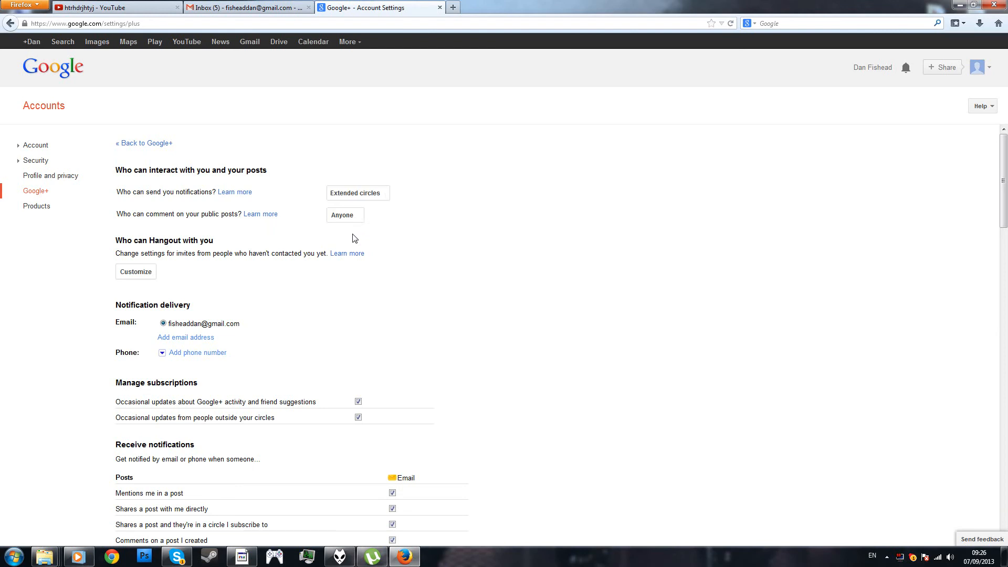
pyautogui.scroll(-3)
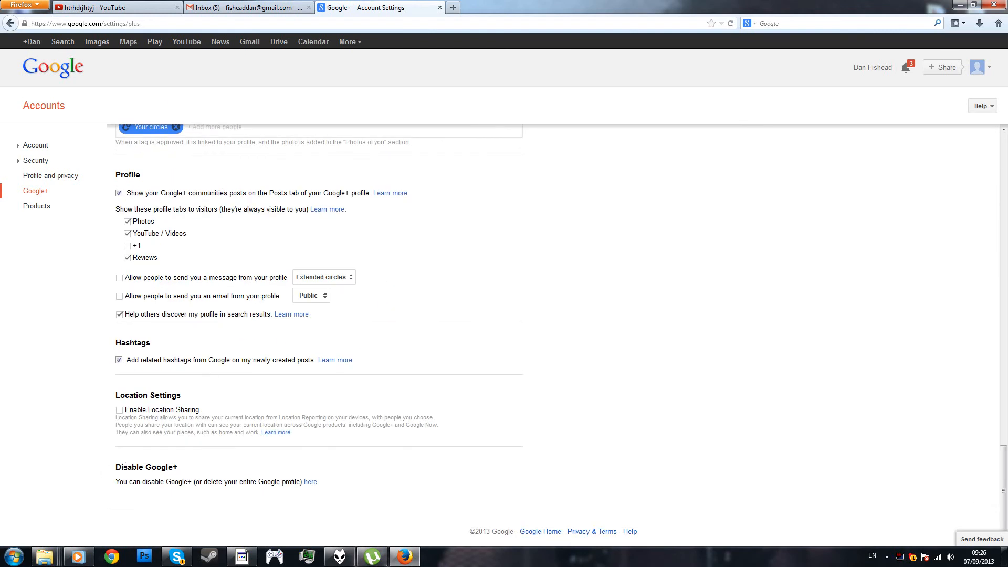
pyautogui.click(310, 482)
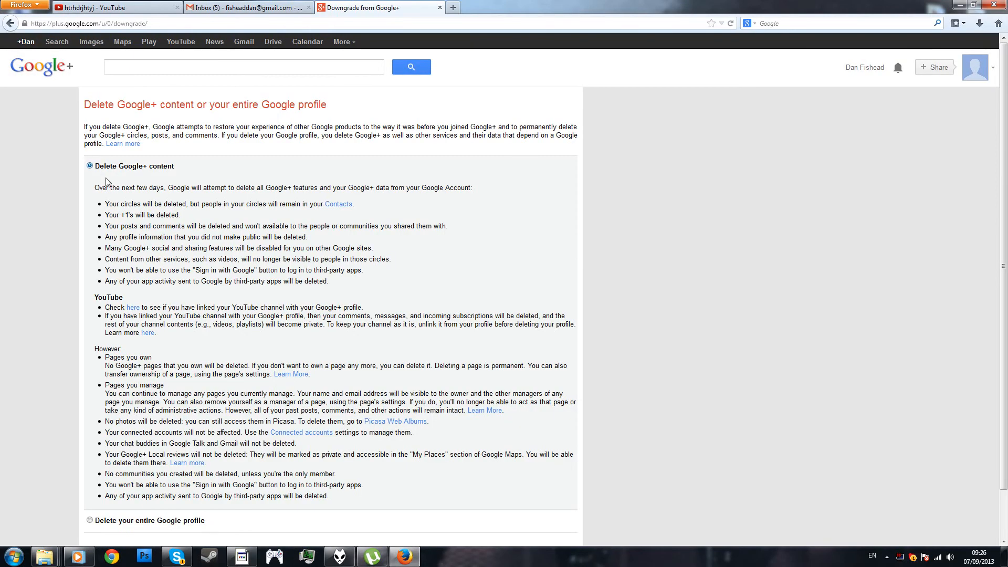
# - Remove the account's Google+ content via Remove selected services
pyautogui.scroll(-3)
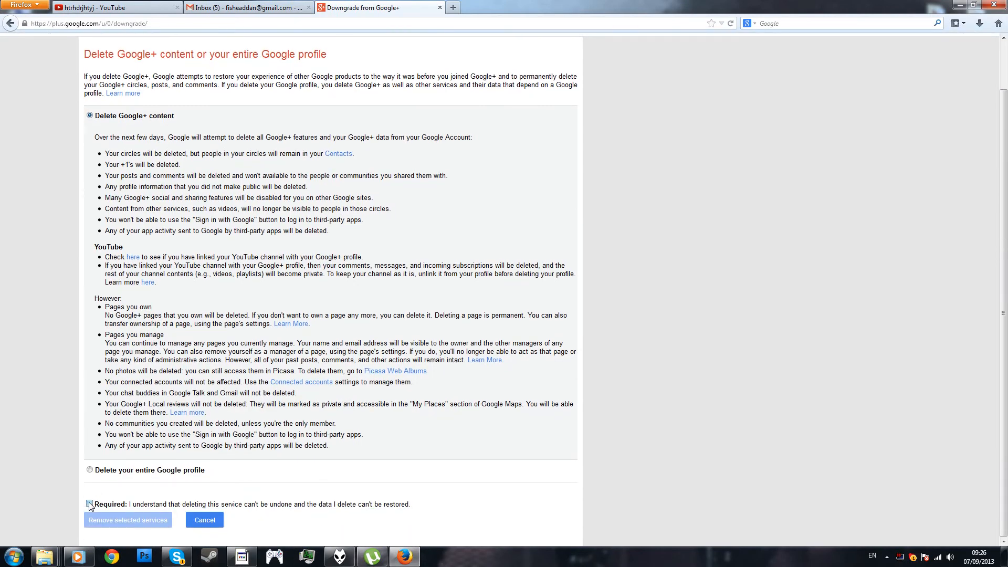
pyautogui.click(127, 519)
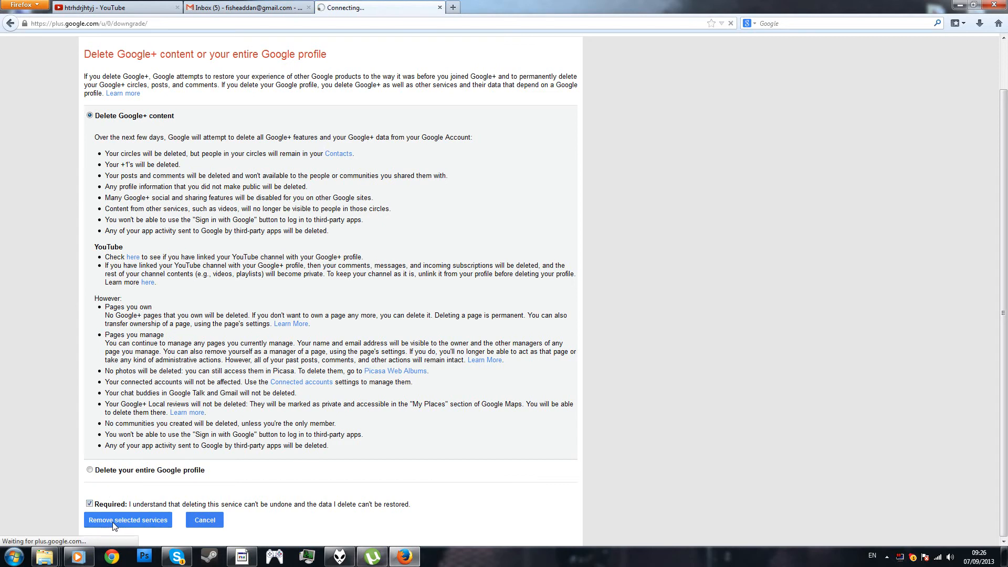
pyautogui.moveTo(300, 295)
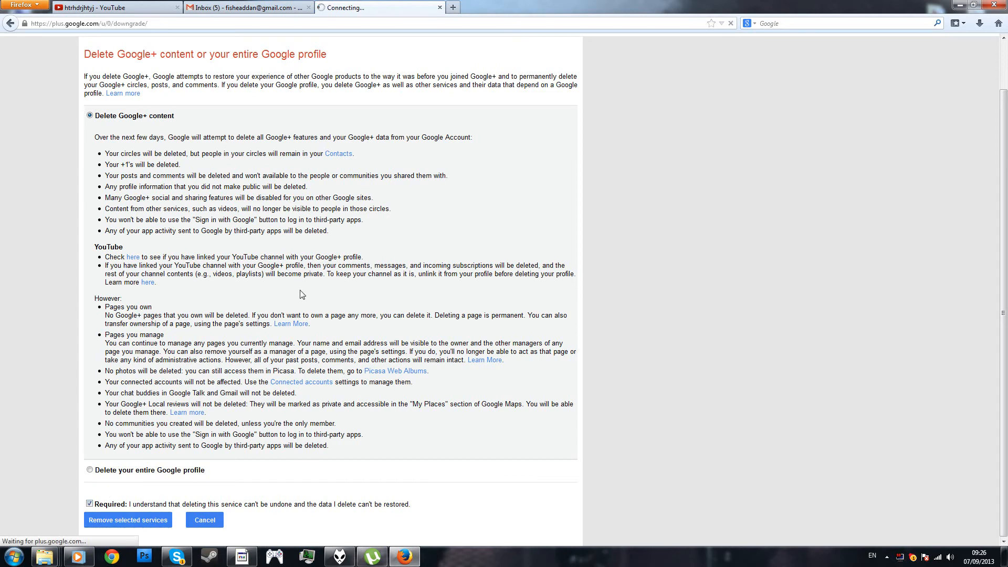
pyautogui.click(127, 519)
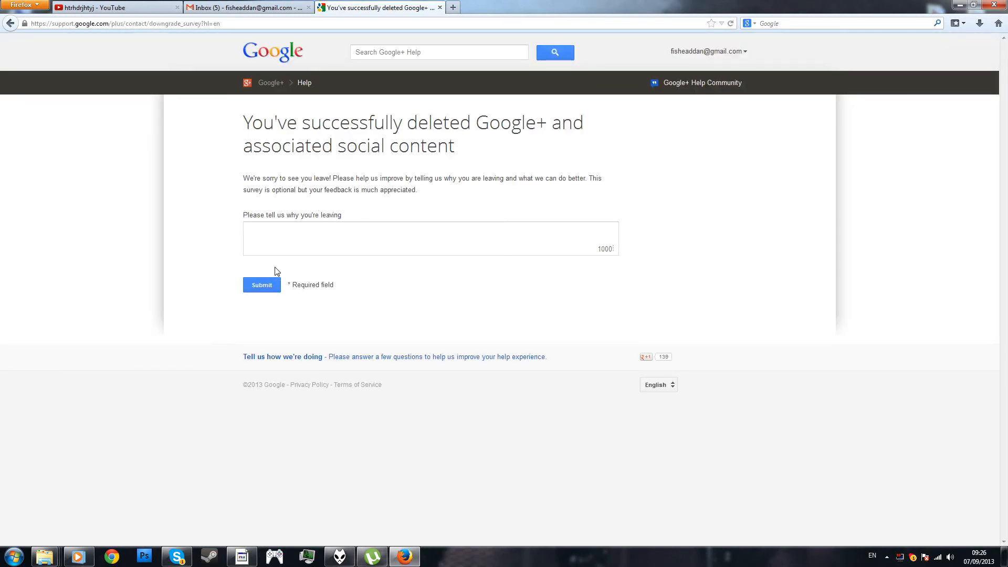
# - Submit the leaving survey empty and close the Google+ Help tab
pyautogui.click(261, 285)
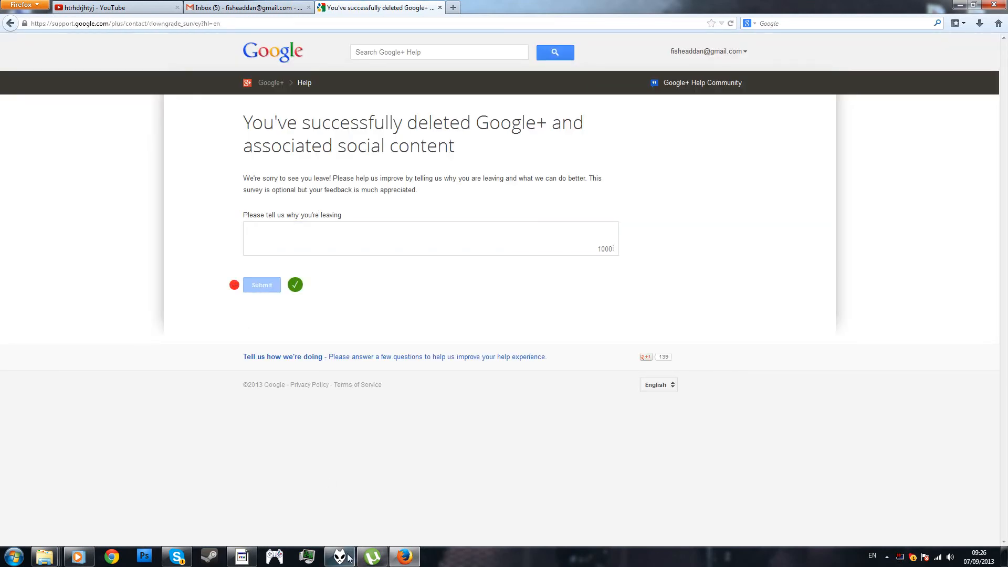
pyautogui.click(261, 285)
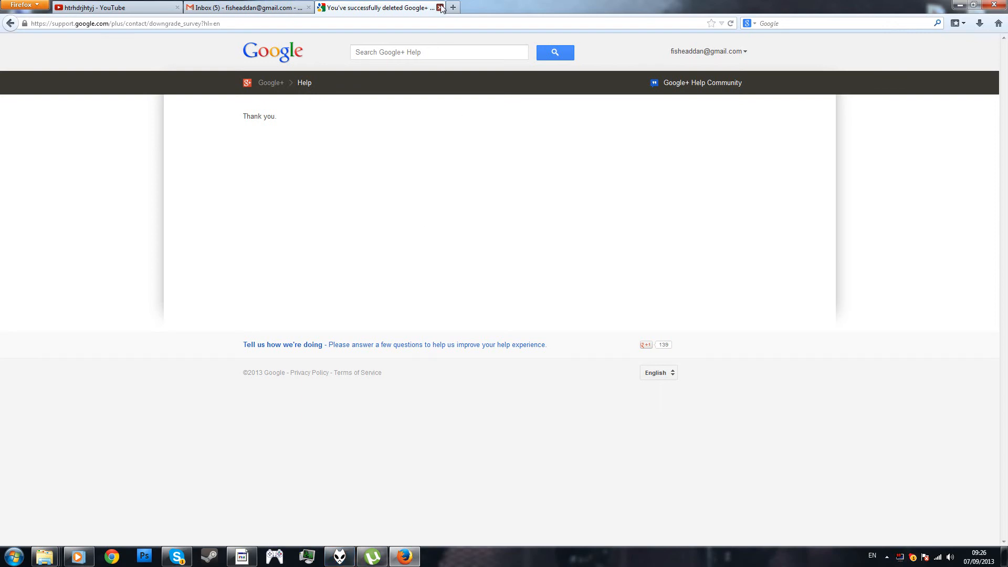
pyautogui.click(441, 7)
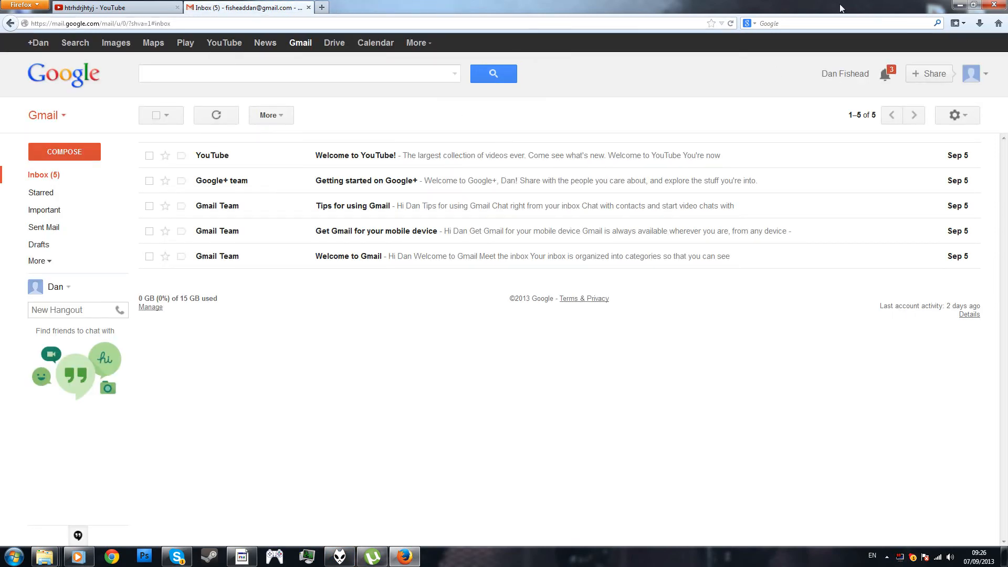
# - View the Gmail account profile card, then switch back to the htrhdrjhtyj YouTube channel tab
pyautogui.click(950, 72)
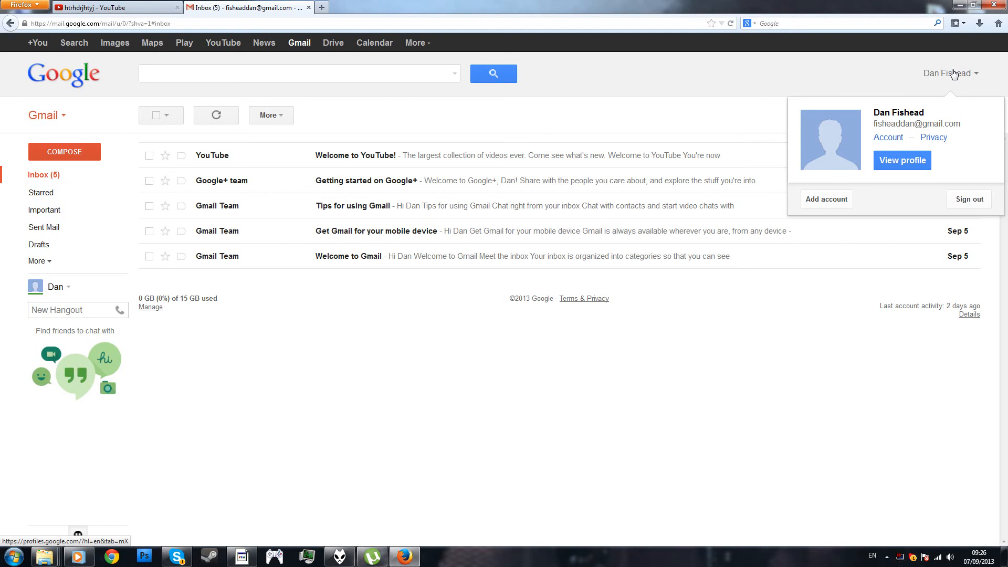
pyautogui.click(116, 7)
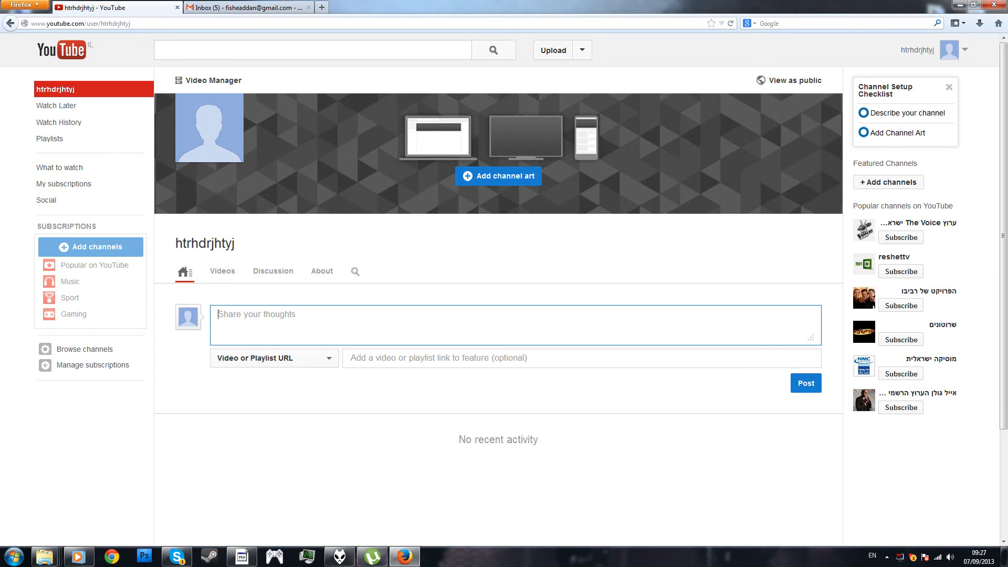
pyautogui.click(463, 431)
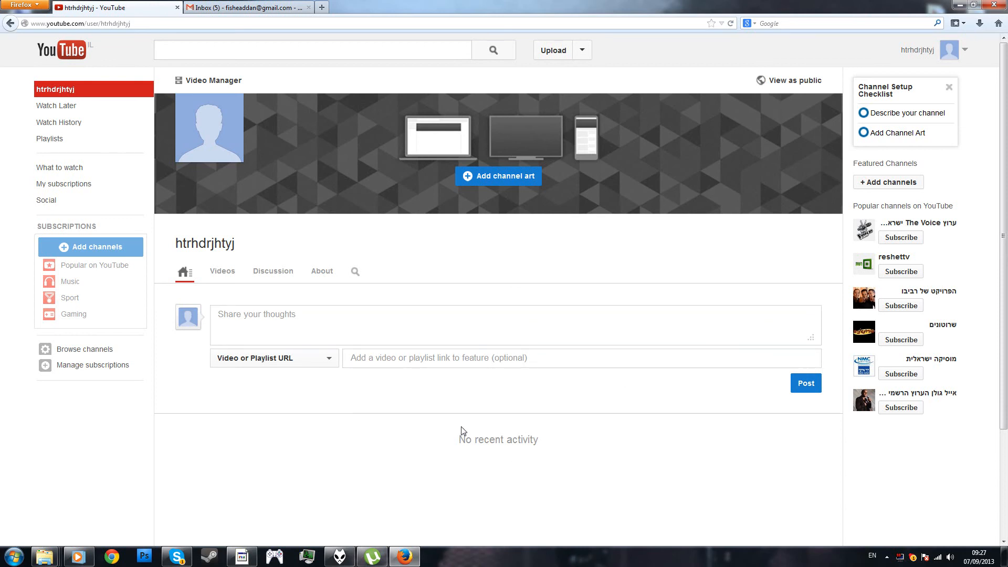
pyautogui.moveTo(423, 399)
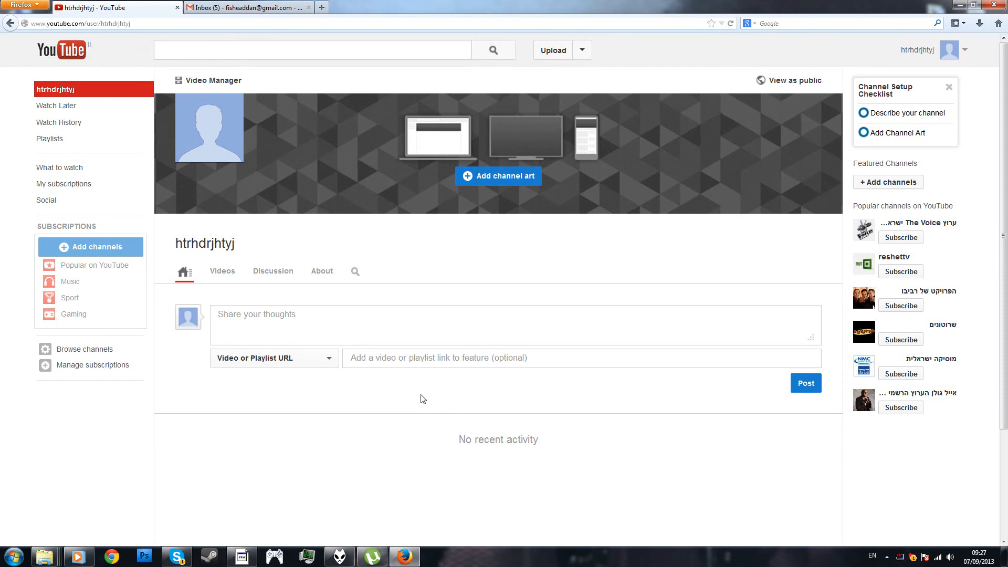
pyautogui.moveTo(424, 401)
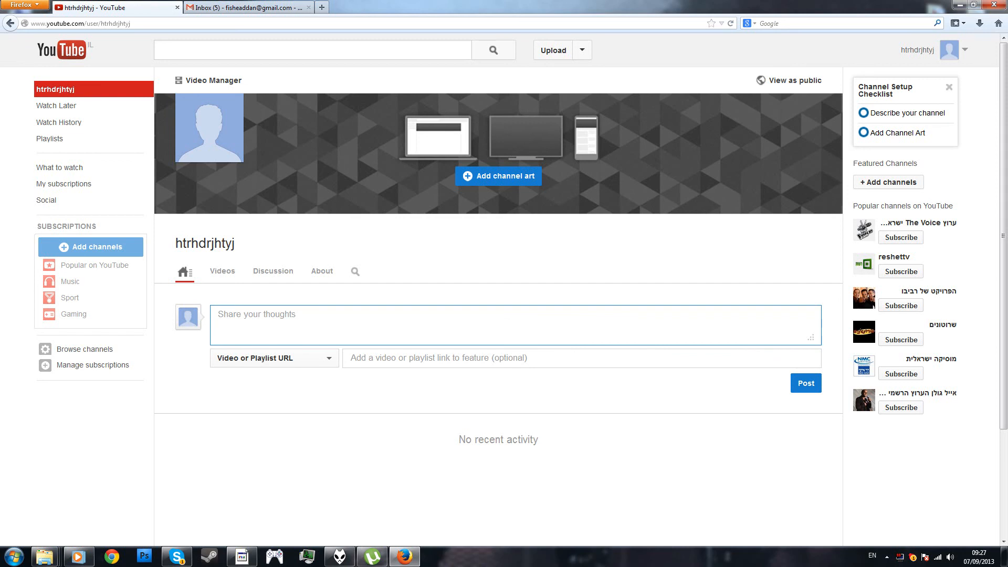
pyautogui.moveTo(708, 188)
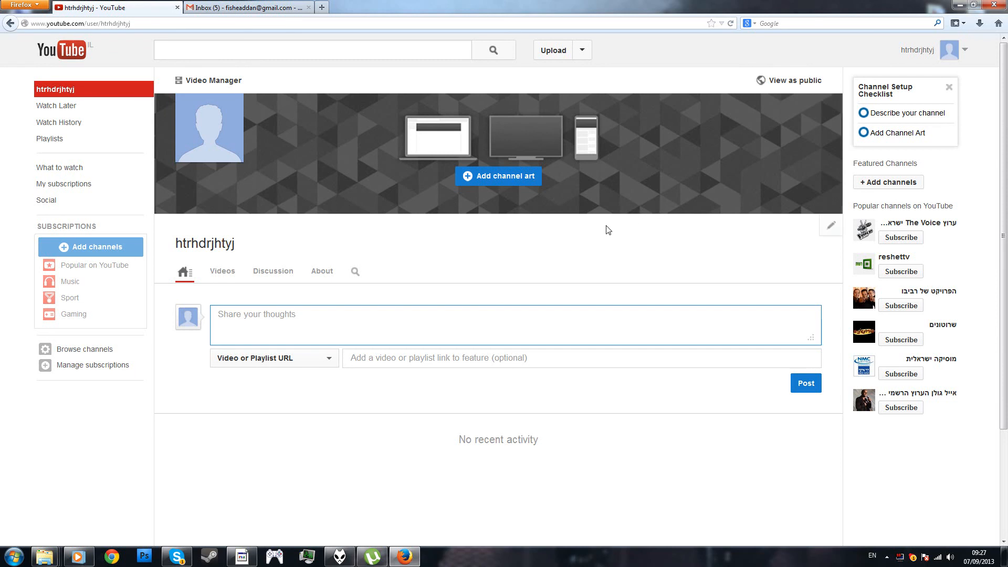
pyautogui.moveTo(602, 232)
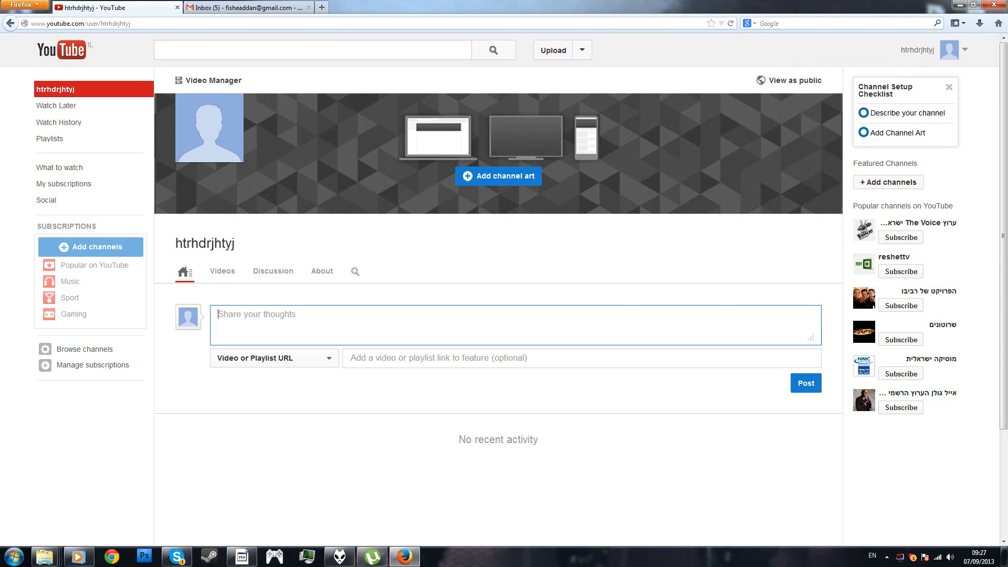
pyautogui.moveTo(406, 303)
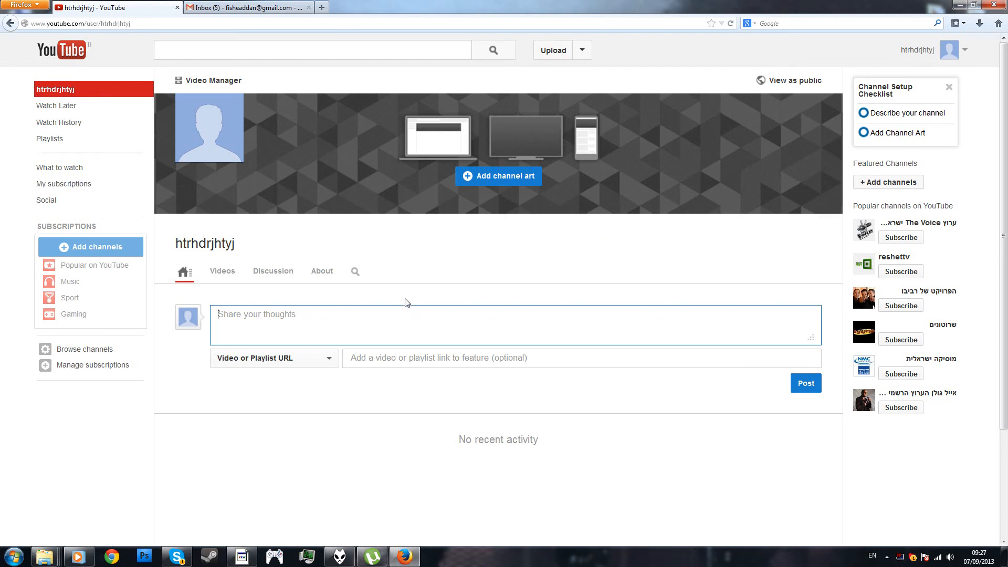